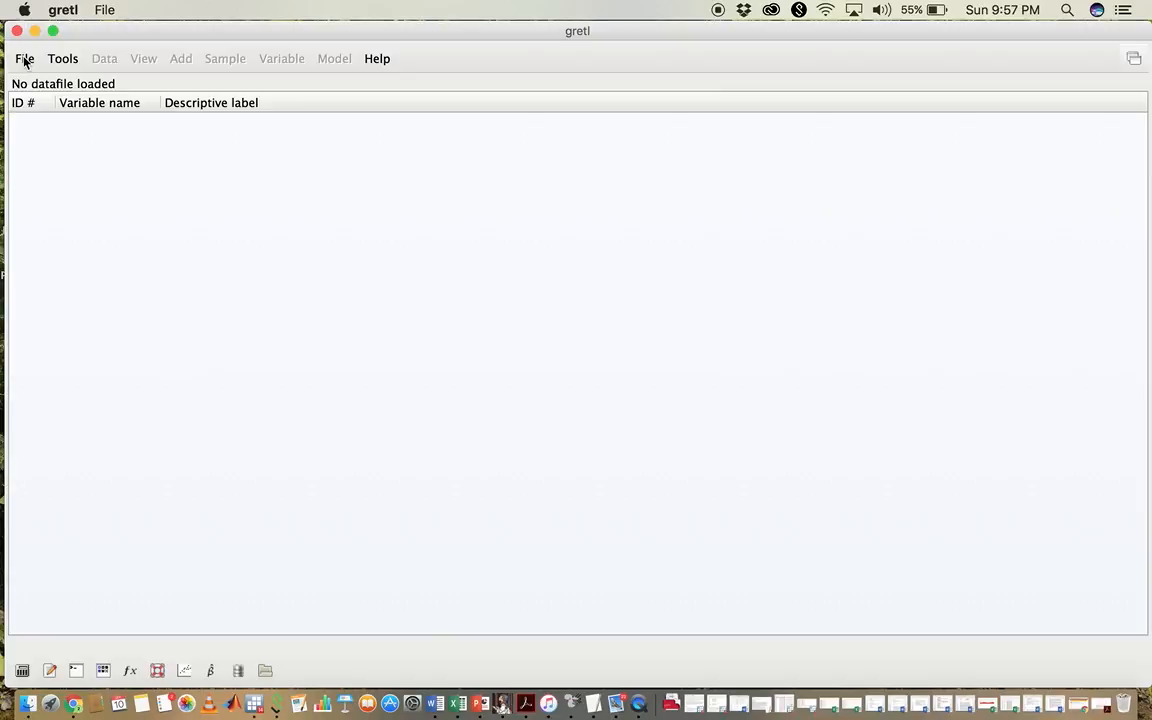
Step: Show the File menu's options for opening a data file
{"action": "left_click", "coordinate": [24, 58]}
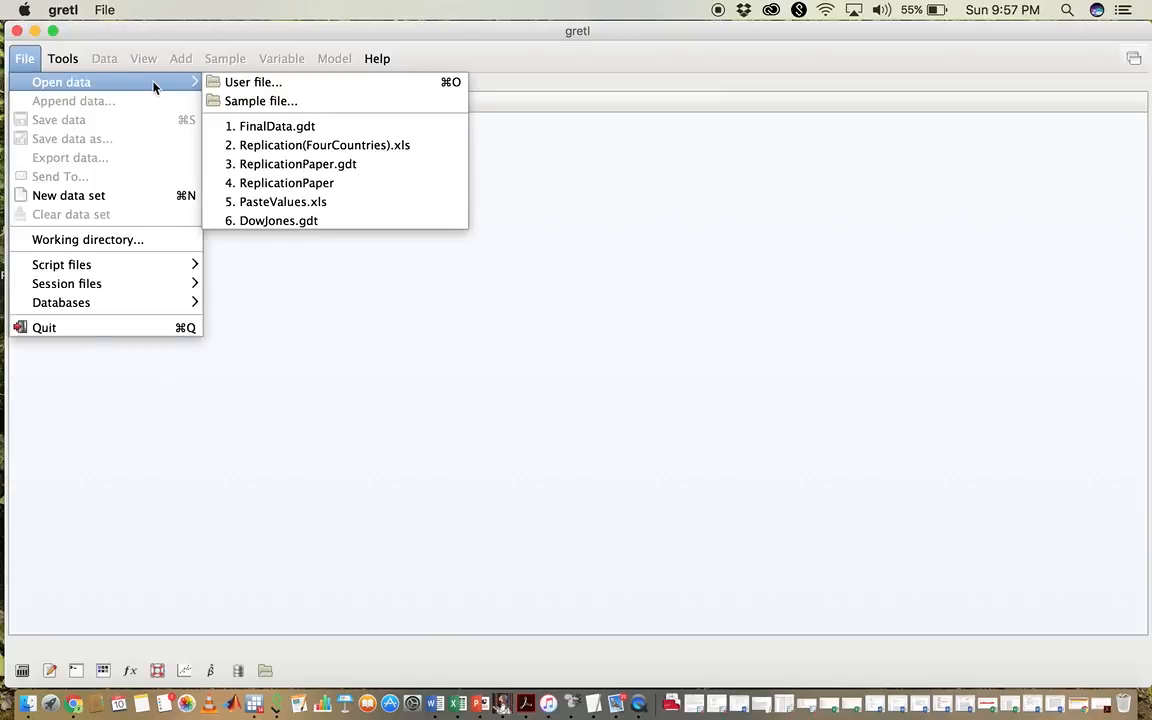
{"action": "mouse_move", "coordinate": [198, 86]}
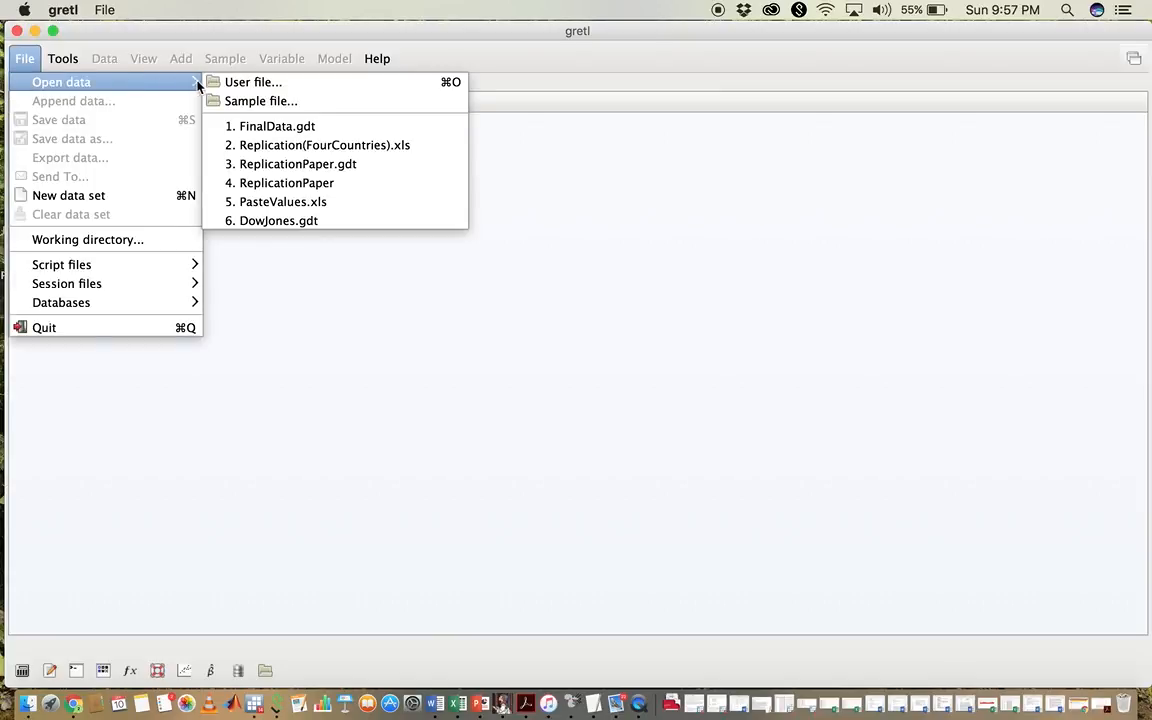
{"action": "mouse_move", "coordinate": [277, 126]}
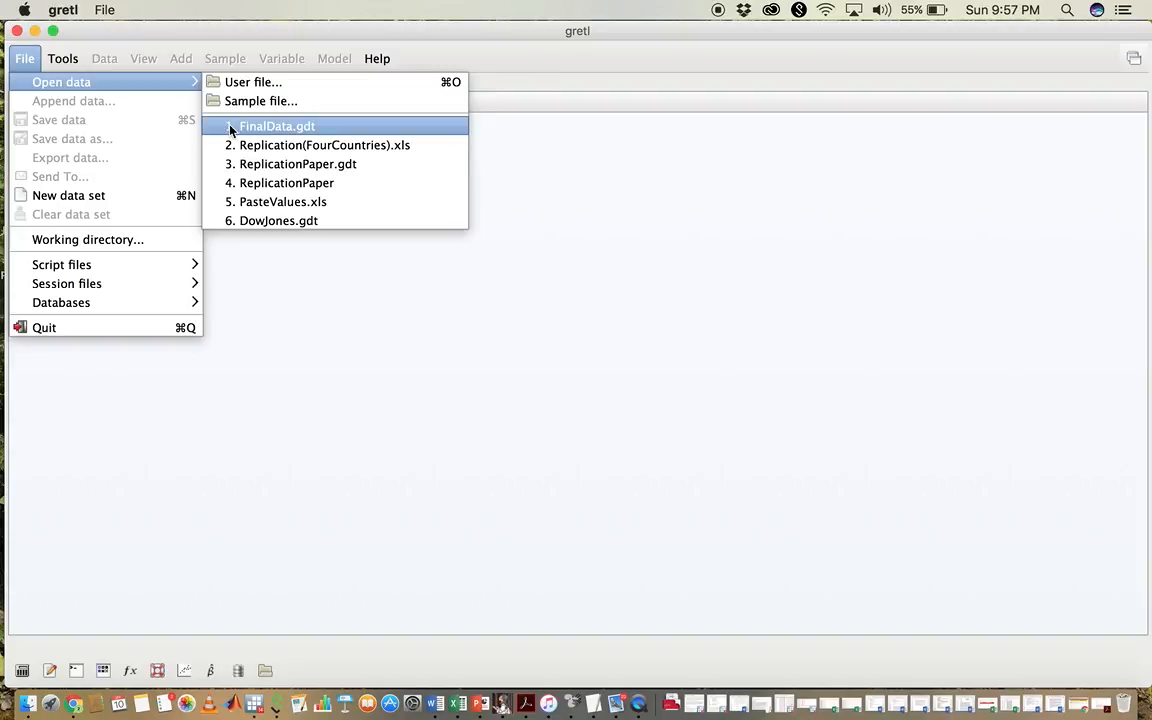
{"action": "mouse_move", "coordinate": [277, 126]}
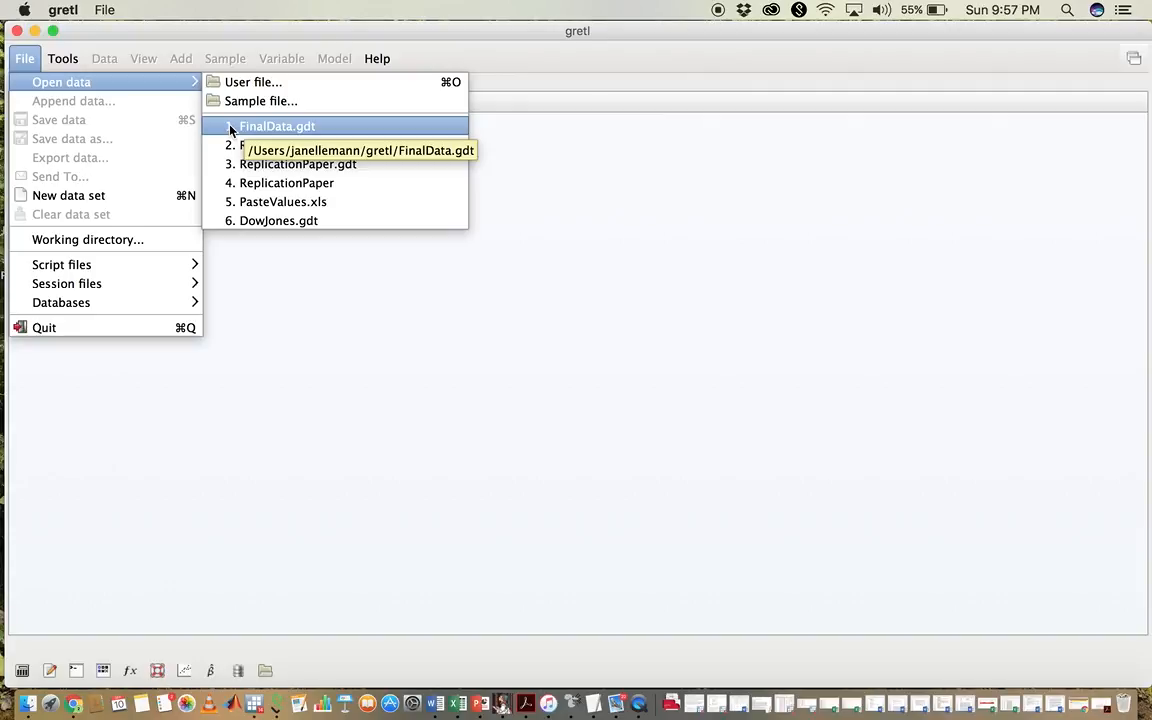
Step: Load FinalData.gdt from the recent files list
{"action": "left_click", "coordinate": [277, 126]}
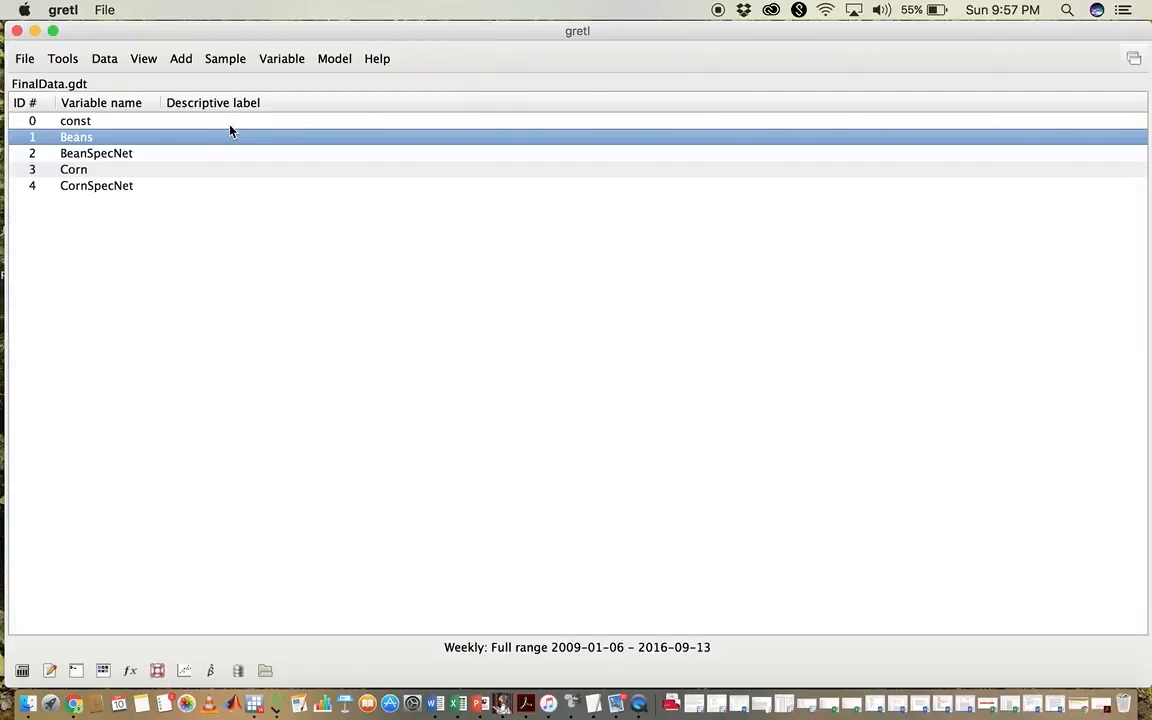
{"action": "mouse_move", "coordinate": [140, 194]}
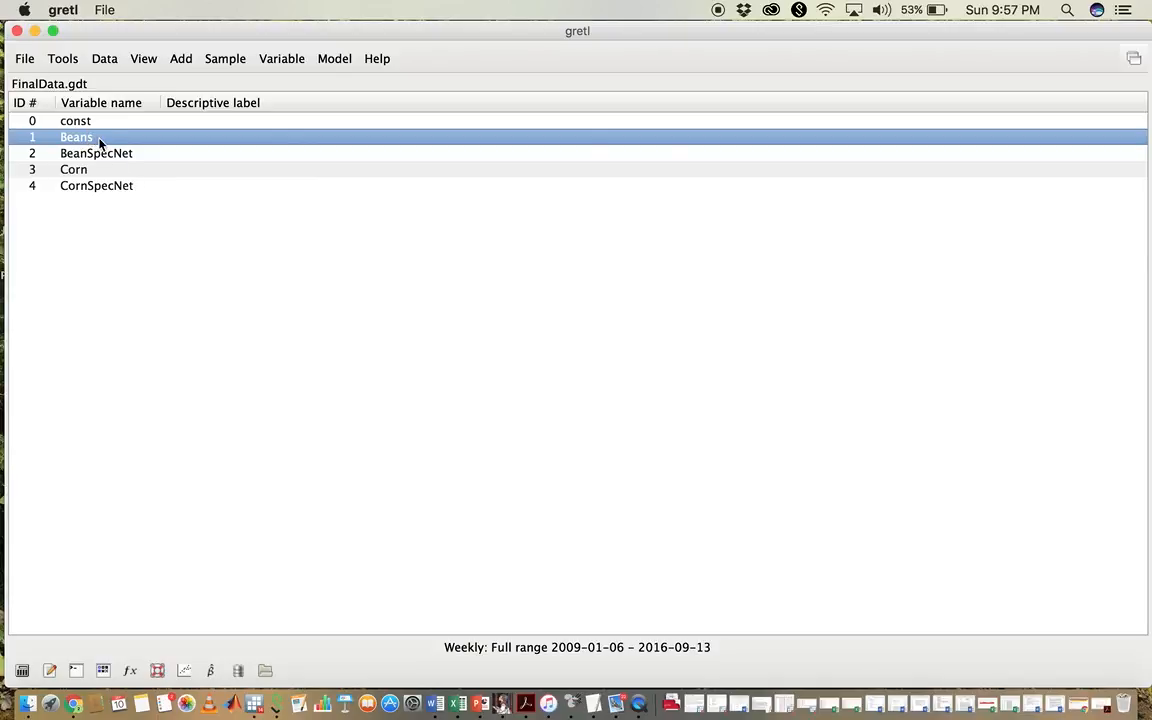
{"action": "mouse_move", "coordinate": [97, 193]}
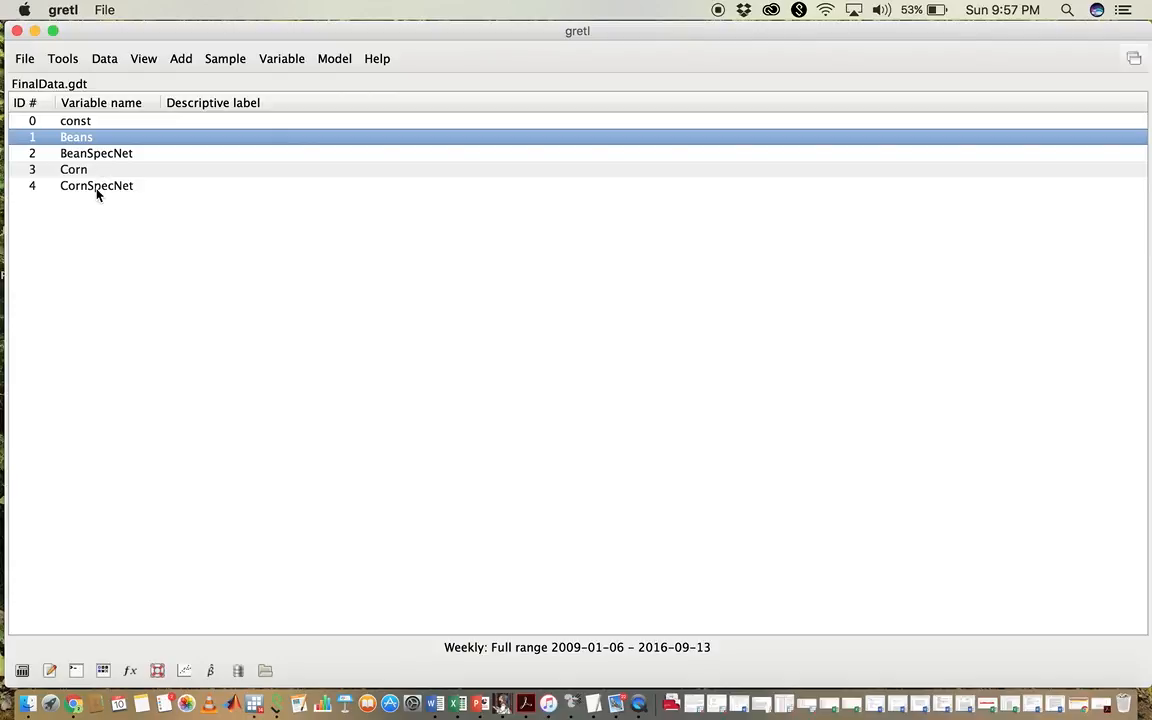
{"action": "mouse_move", "coordinate": [98, 212]}
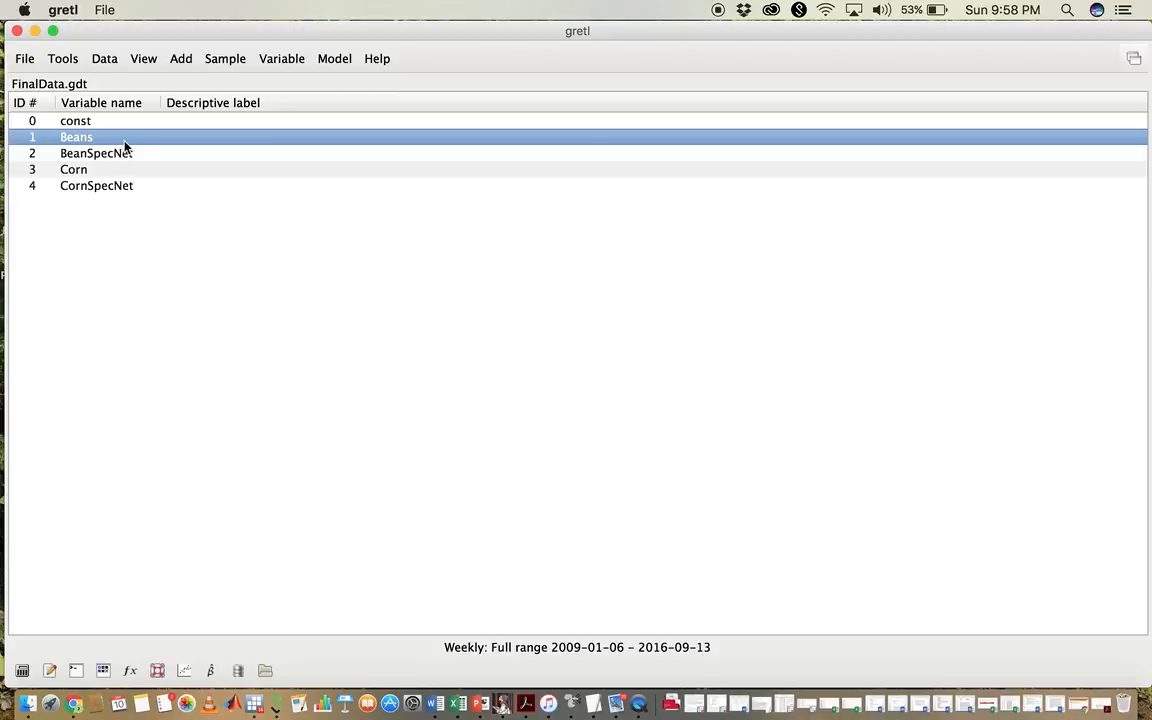
{"action": "mouse_move", "coordinate": [171, 144]}
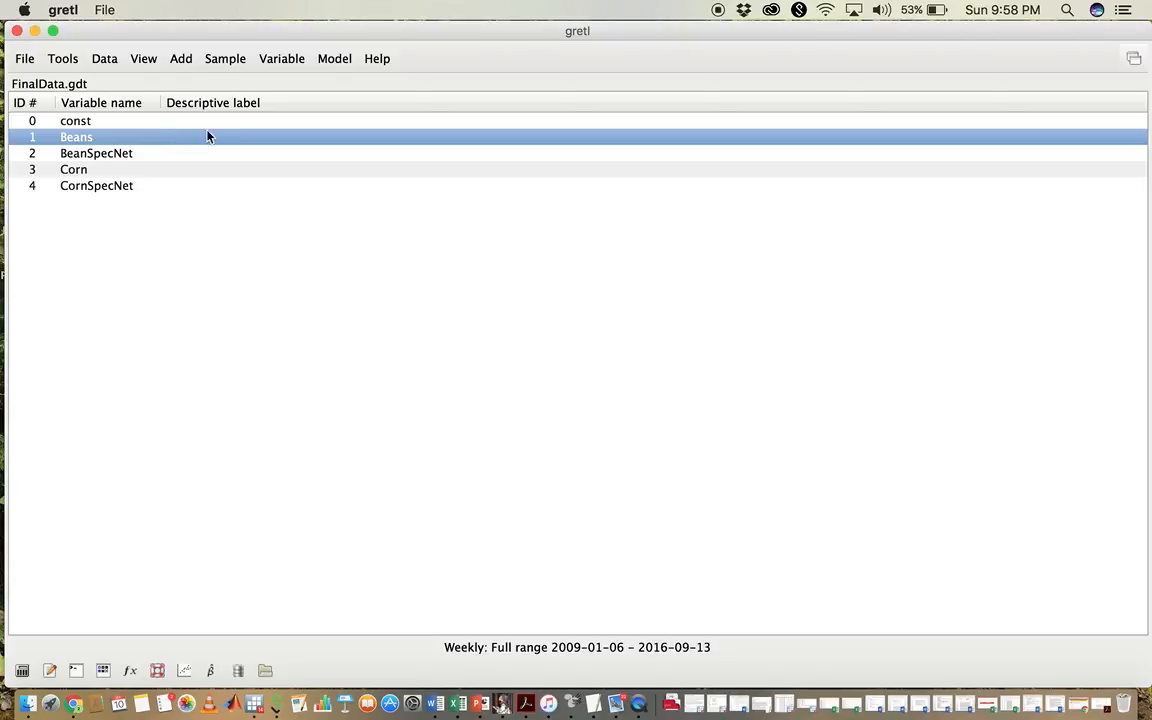
Step: Start a frequency distribution for Beans from the Variable menu
{"action": "left_click", "coordinate": [281, 58]}
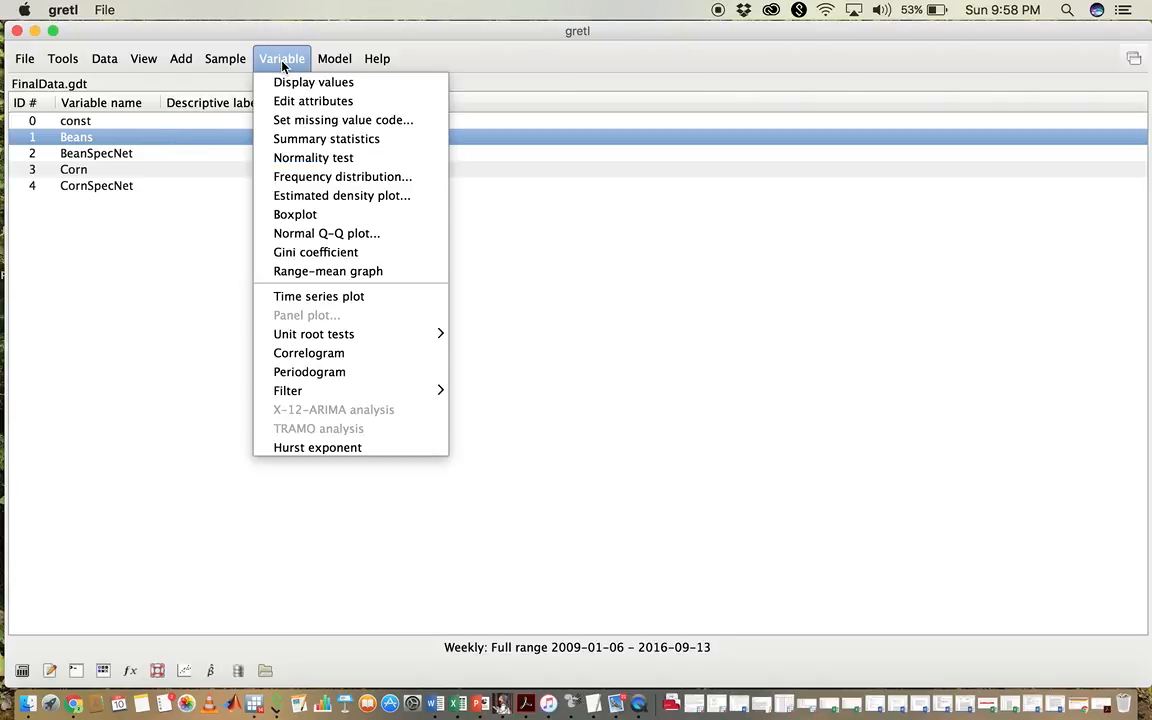
{"action": "mouse_move", "coordinate": [342, 176]}
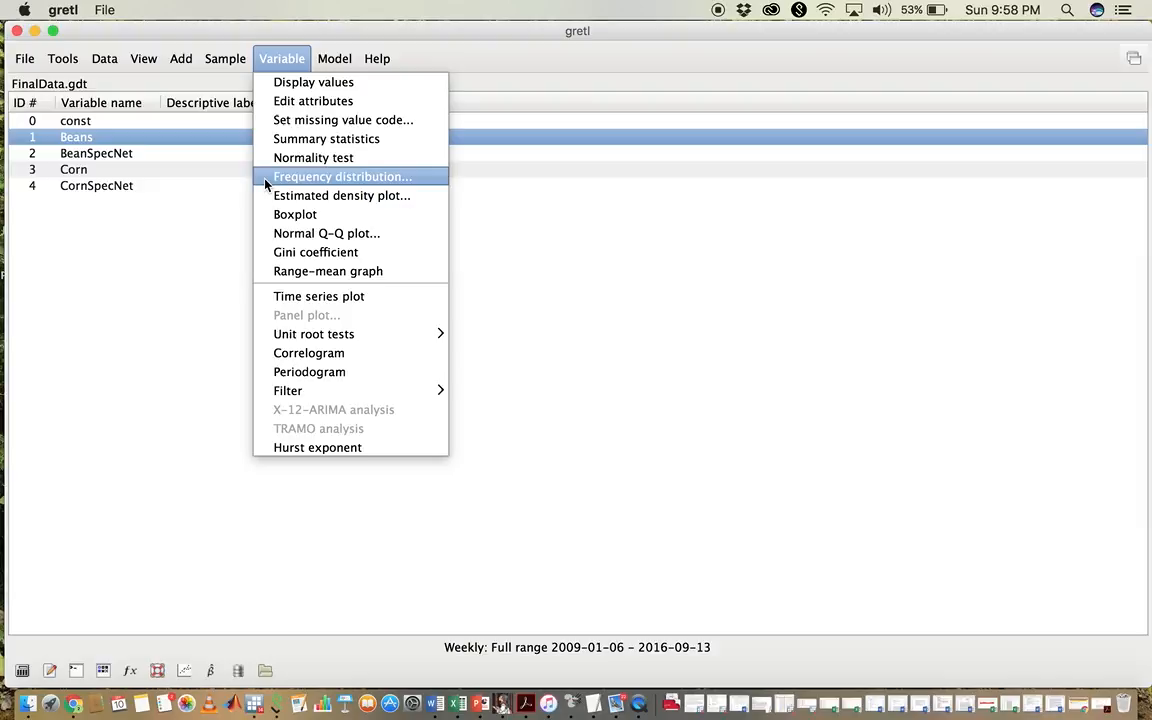
{"action": "left_click", "coordinate": [342, 176]}
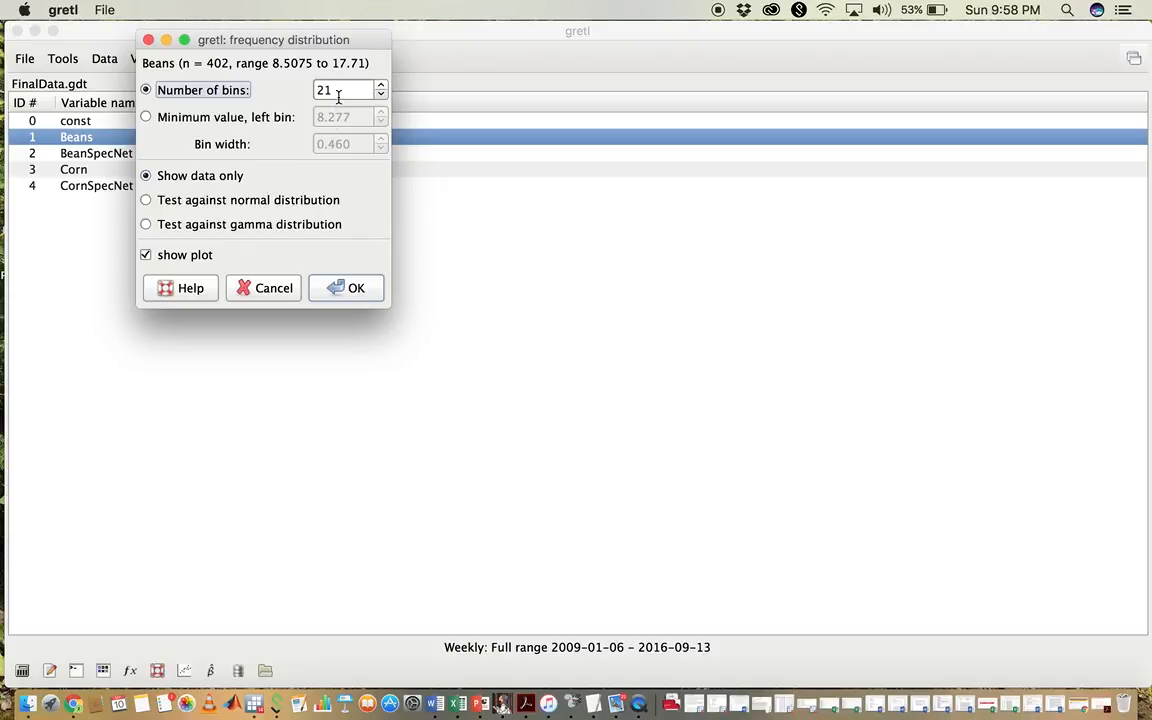
Step: Generate the Beans histogram with 35 bins and plotting enabled
{"action": "type", "text": "3"}
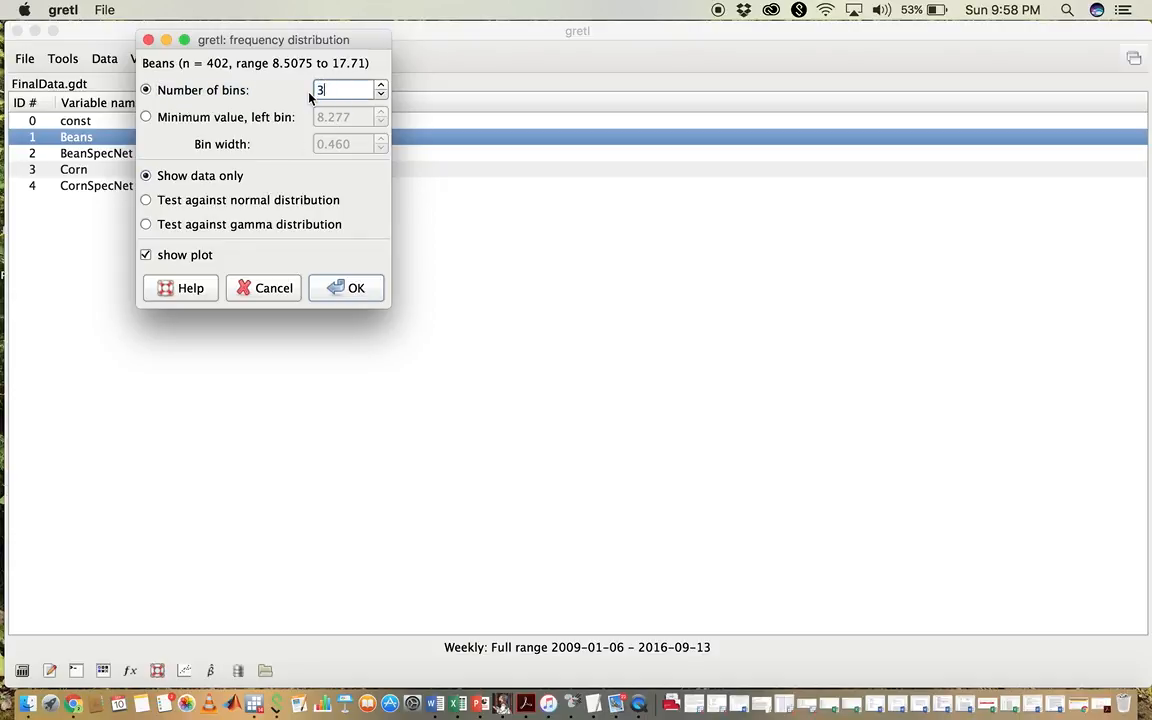
{"action": "type", "text": "5"}
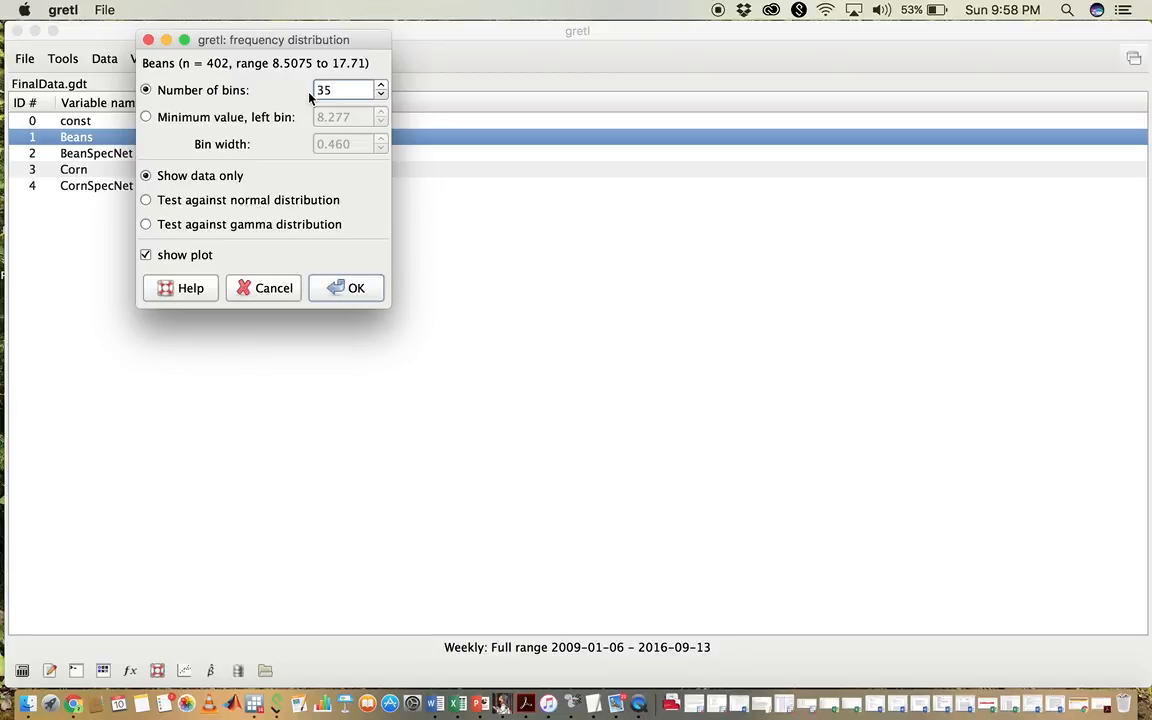
{"action": "left_click", "coordinate": [340, 90]}
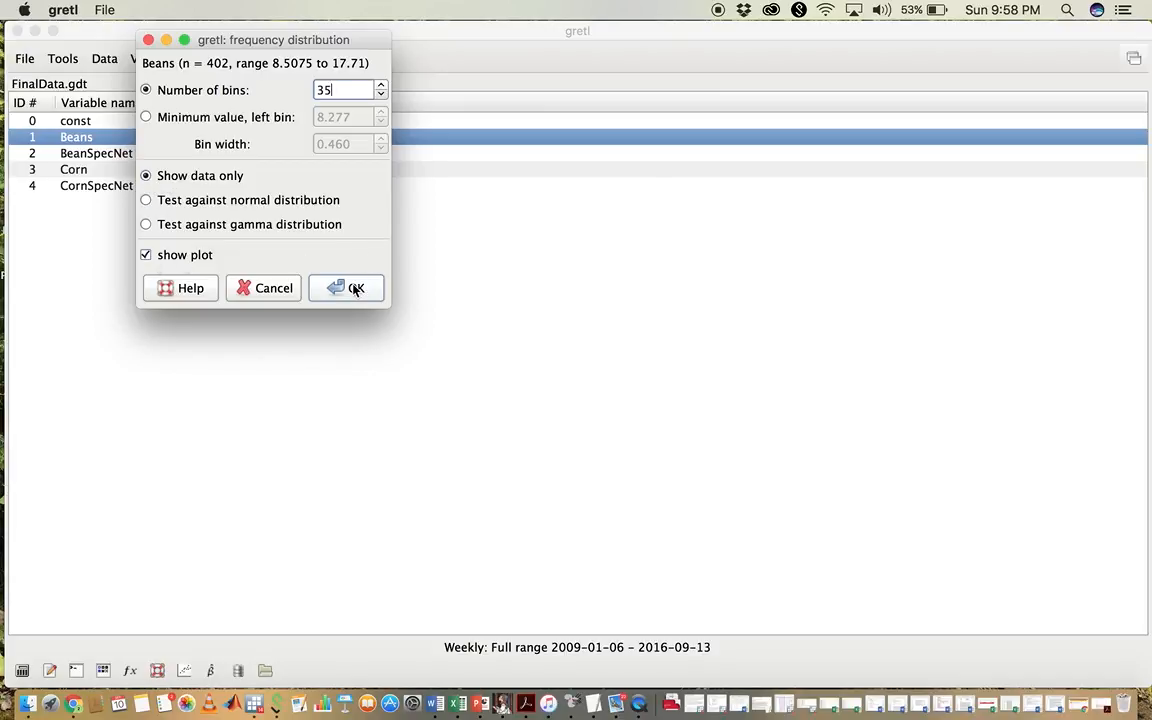
{"action": "left_click", "coordinate": [346, 288]}
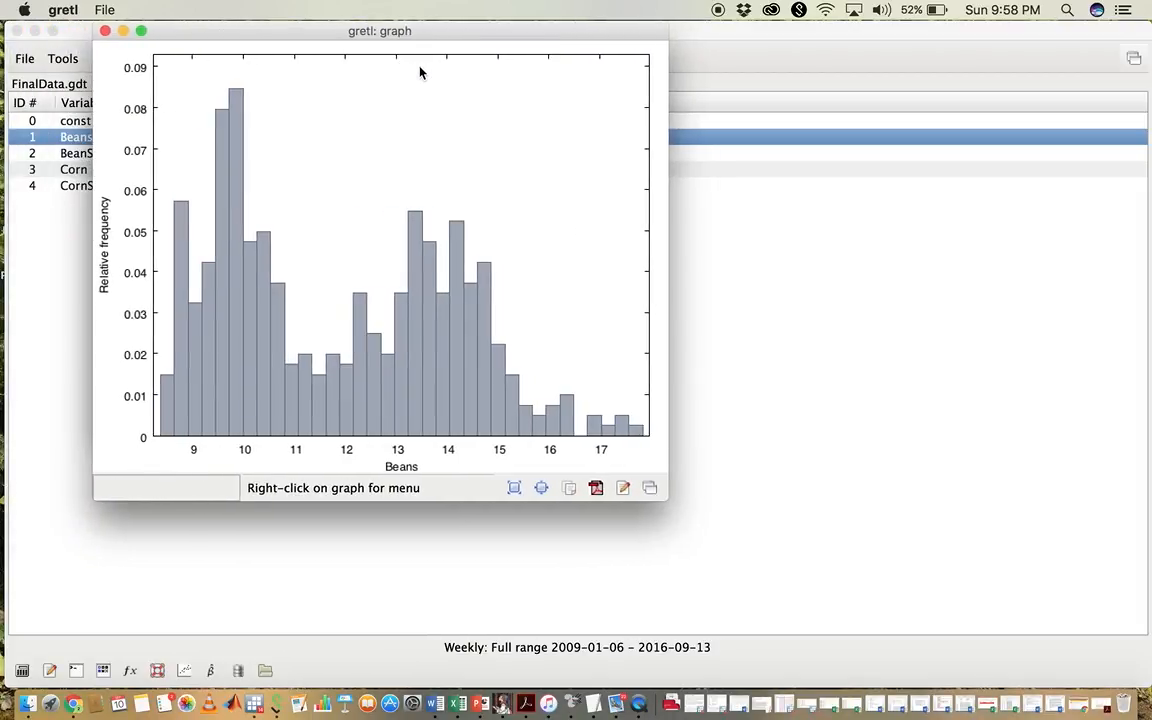
{"action": "mouse_move", "coordinate": [156, 449]}
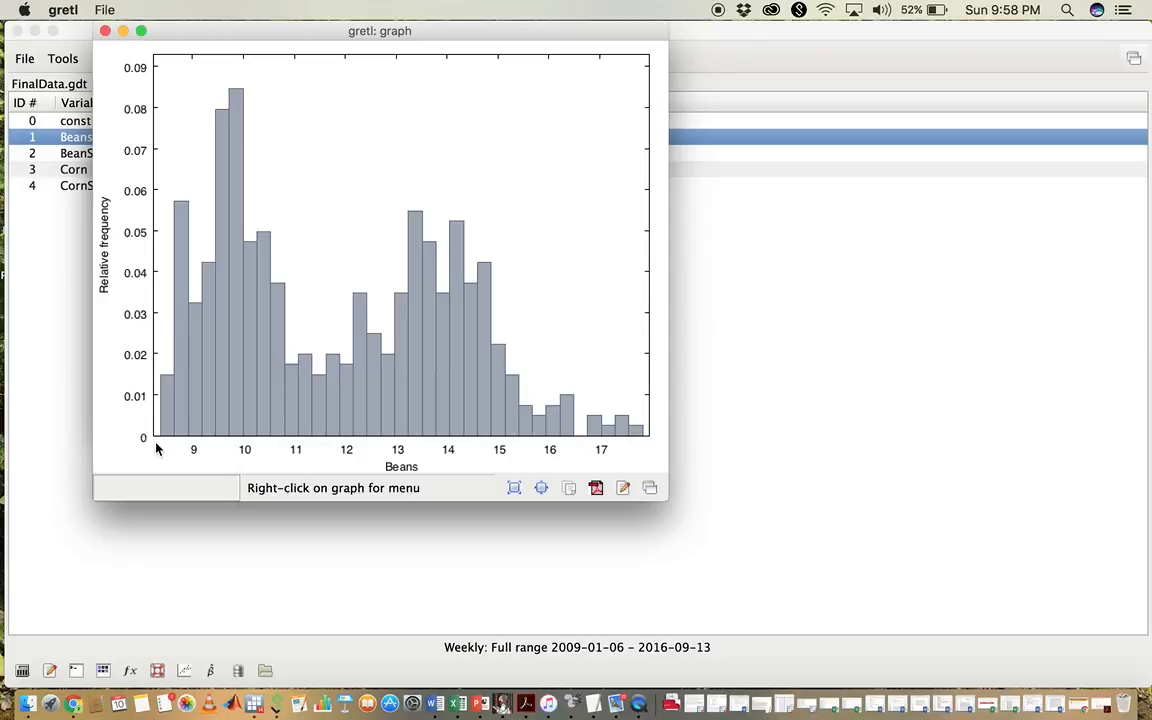
{"action": "mouse_move", "coordinate": [491, 436]}
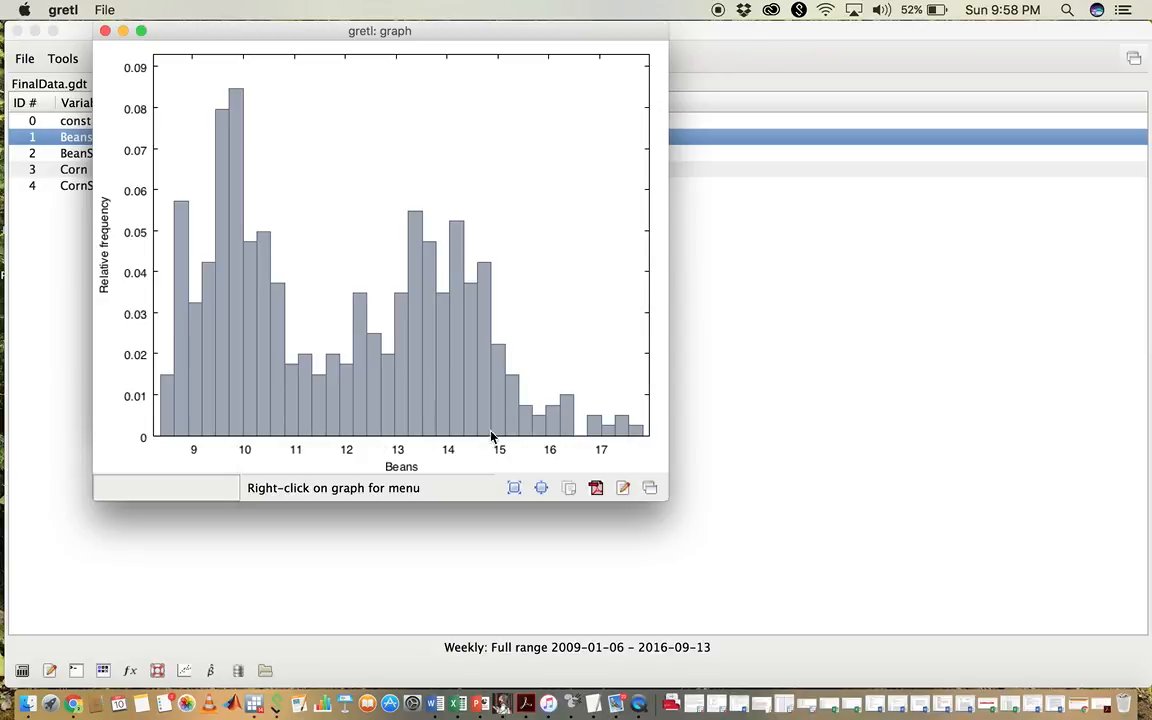
{"action": "mouse_move", "coordinate": [384, 476]}
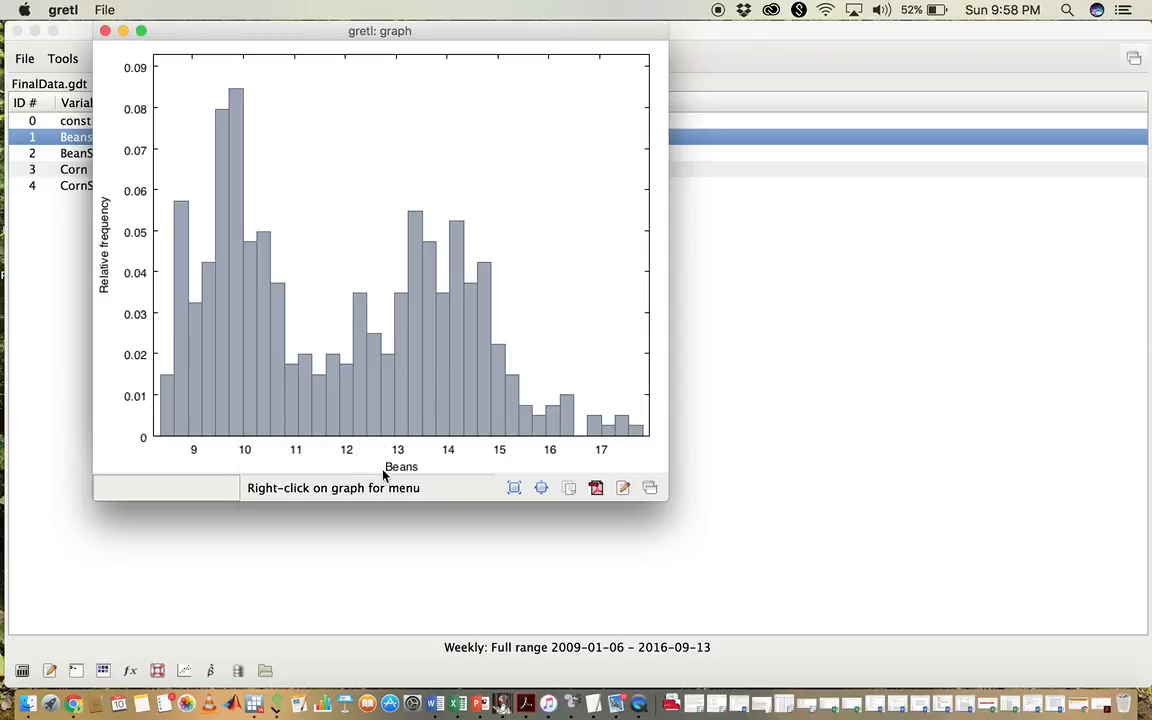
{"action": "mouse_move", "coordinate": [112, 183]}
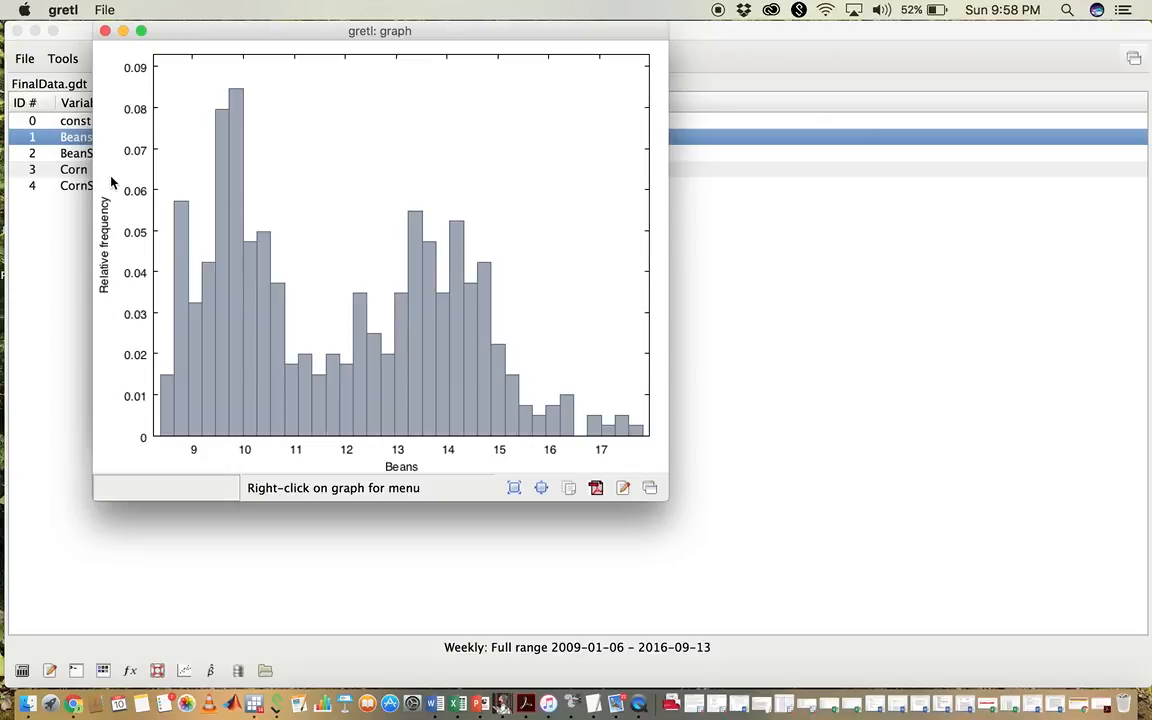
{"action": "mouse_move", "coordinate": [114, 349]}
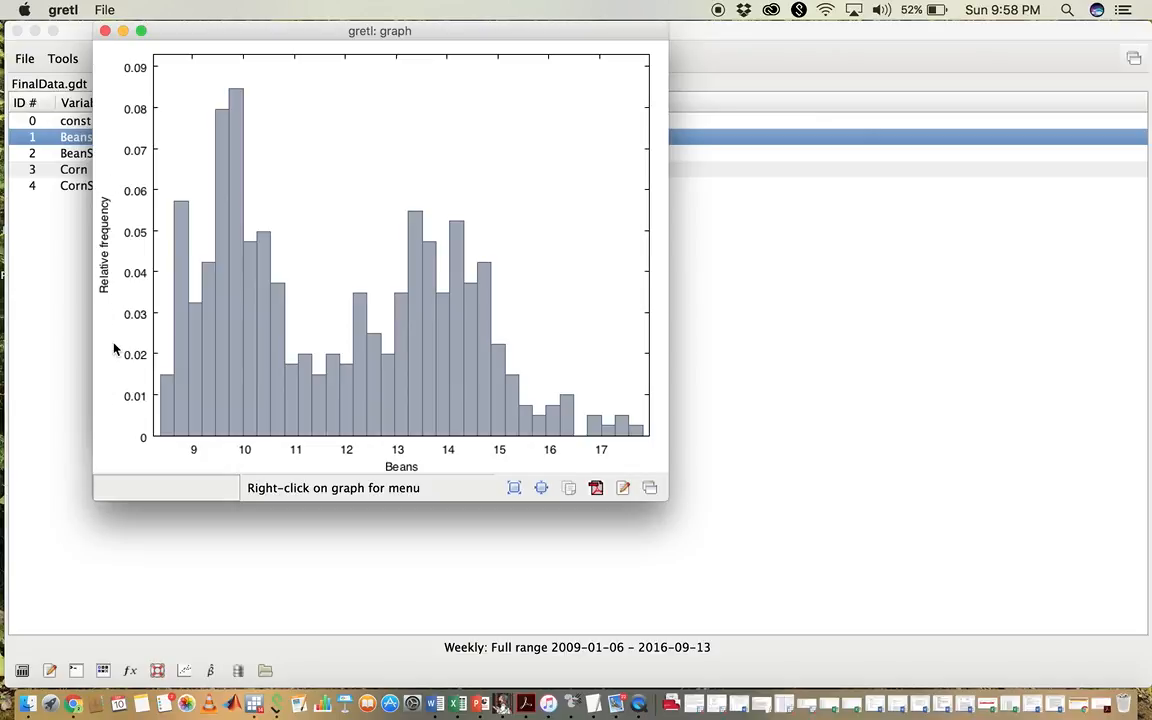
{"action": "mouse_move", "coordinate": [345, 161]}
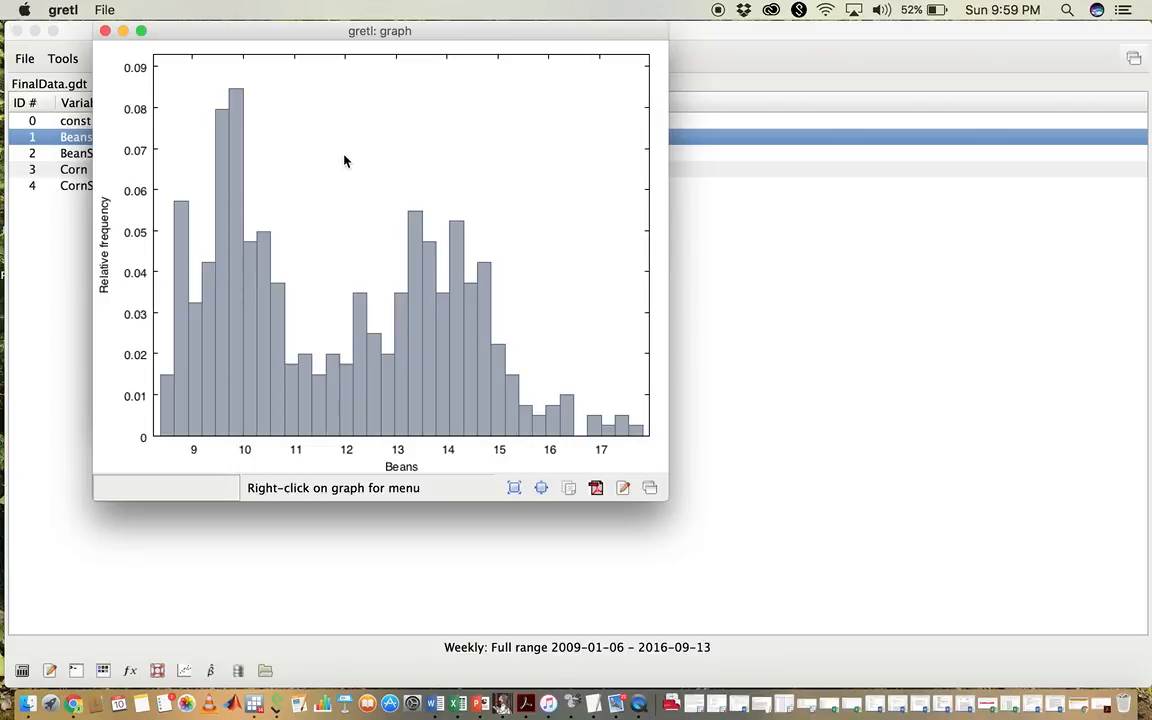
{"action": "right_click", "coordinate": [345, 161]}
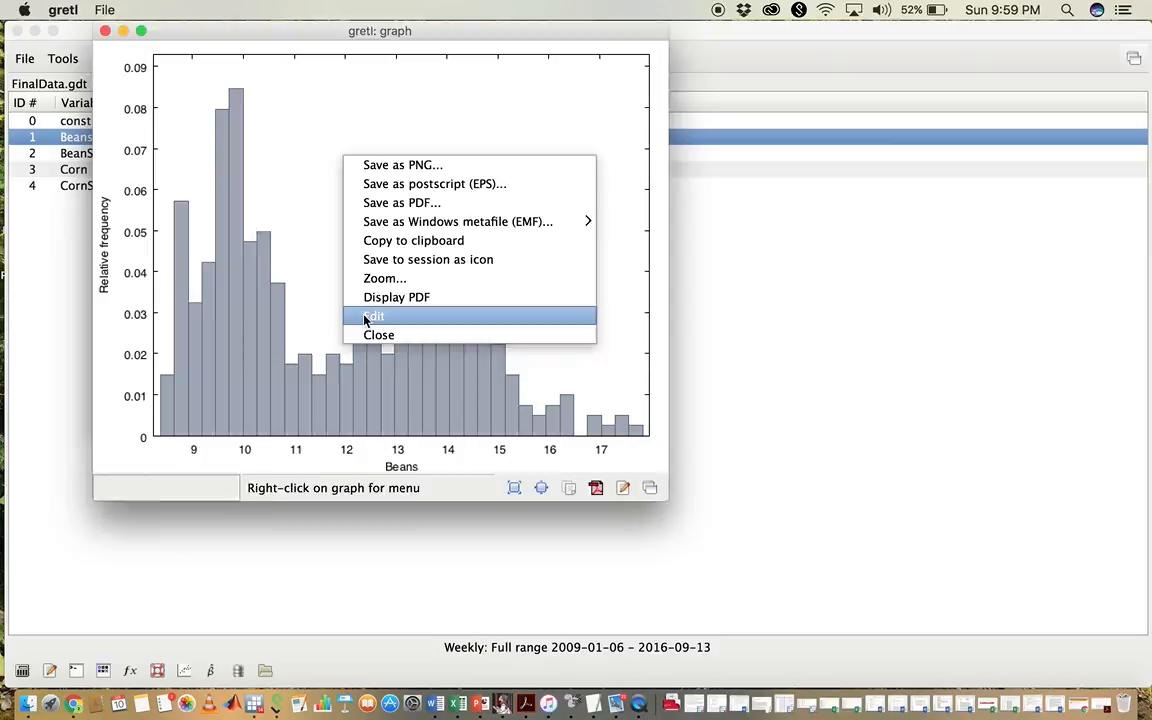
{"action": "left_click", "coordinate": [373, 316]}
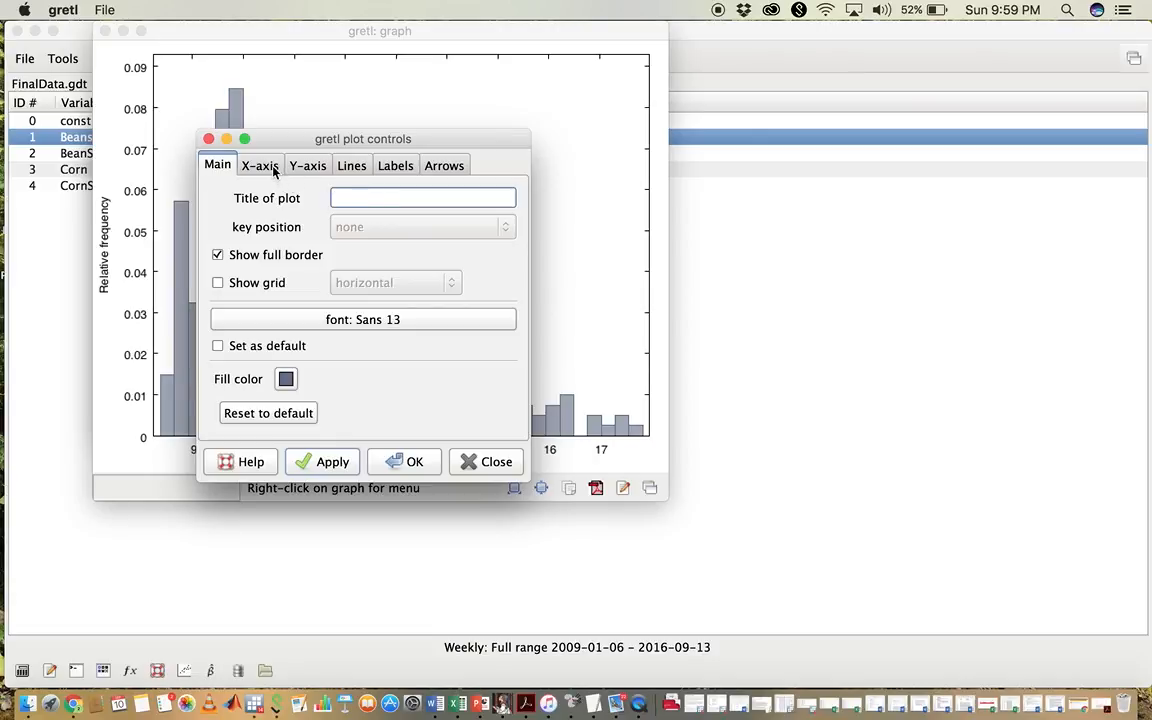
{"action": "left_click", "coordinate": [259, 165]}
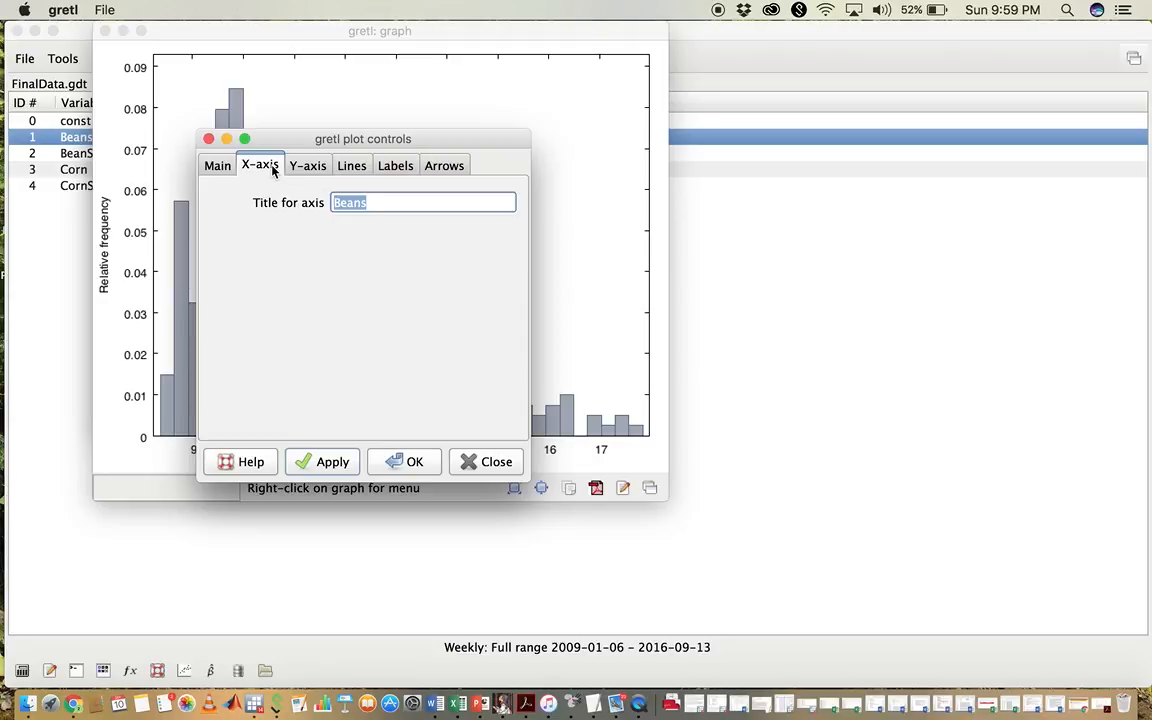
{"action": "left_click", "coordinate": [308, 165]}
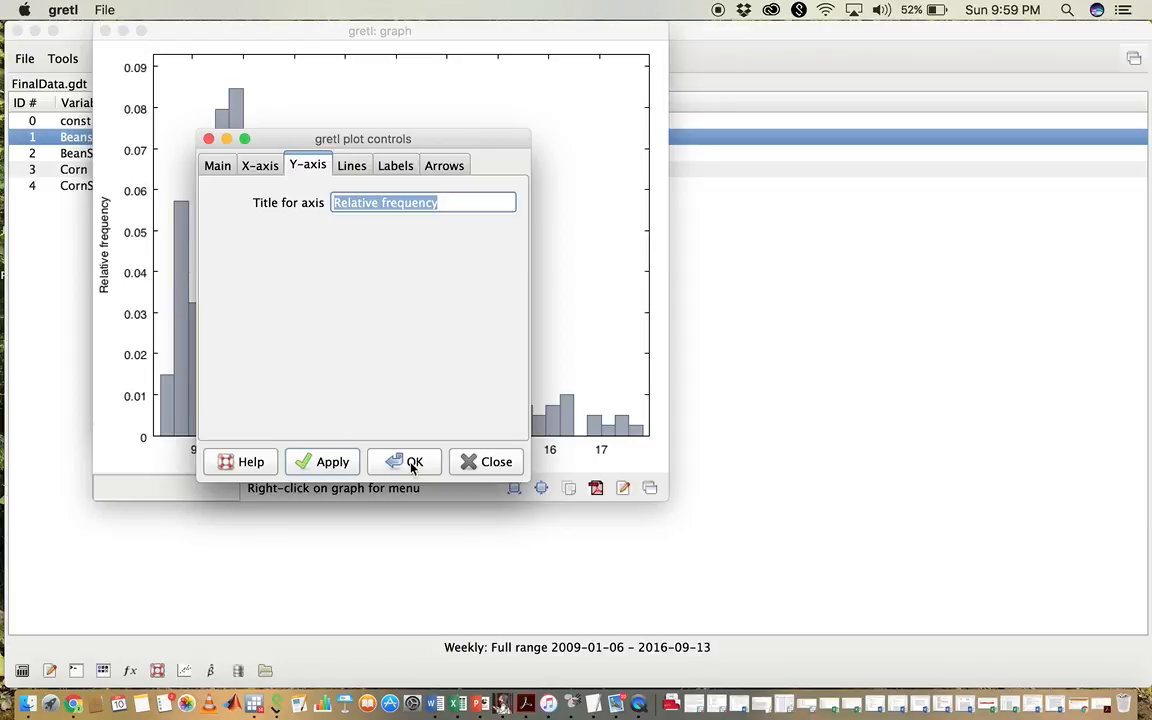
{"action": "left_click", "coordinate": [414, 461]}
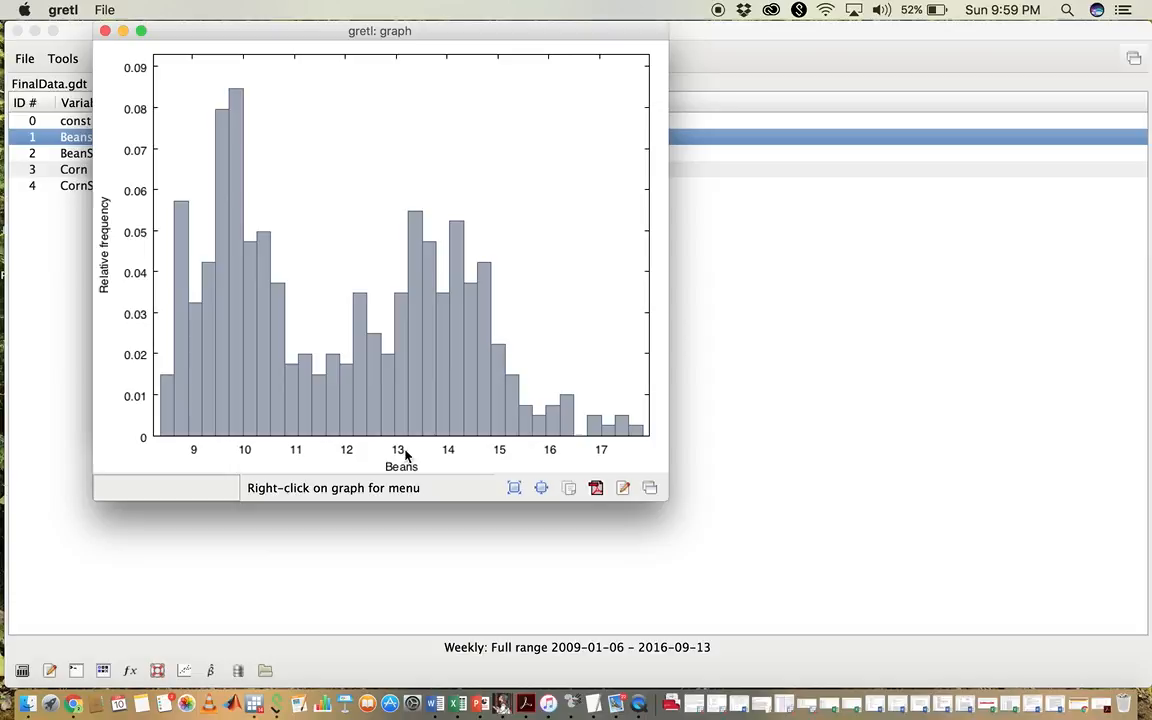
{"action": "mouse_move", "coordinate": [345, 140]}
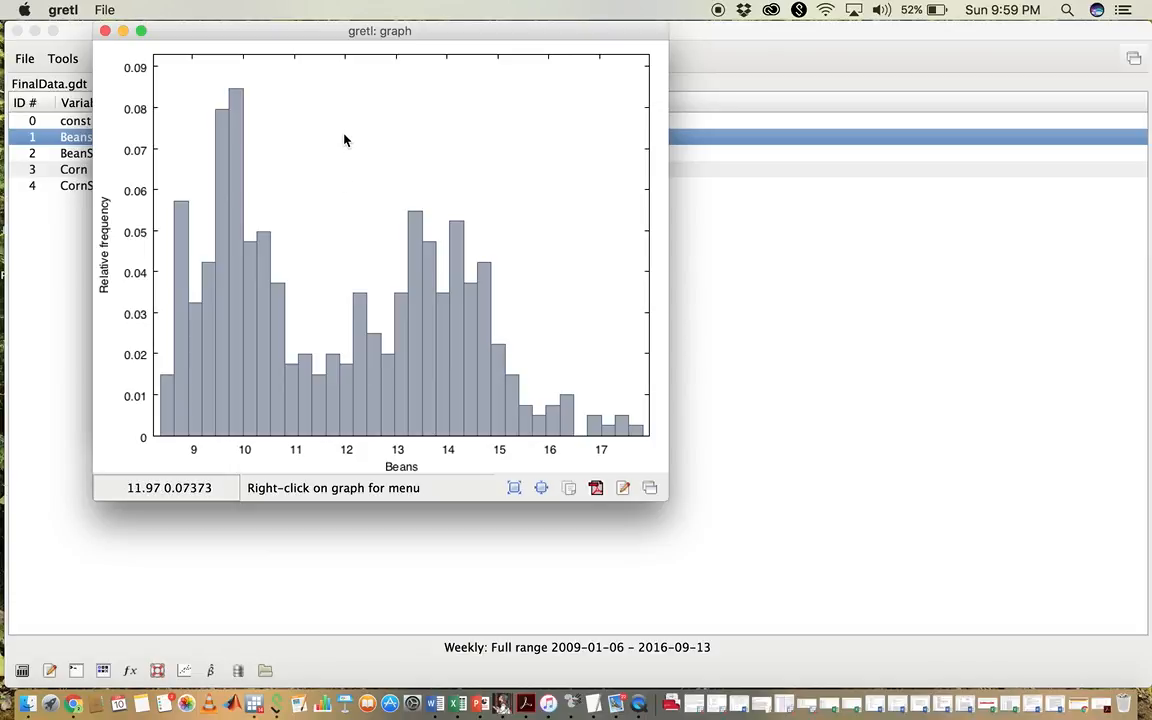
{"action": "right_click", "coordinate": [345, 140]}
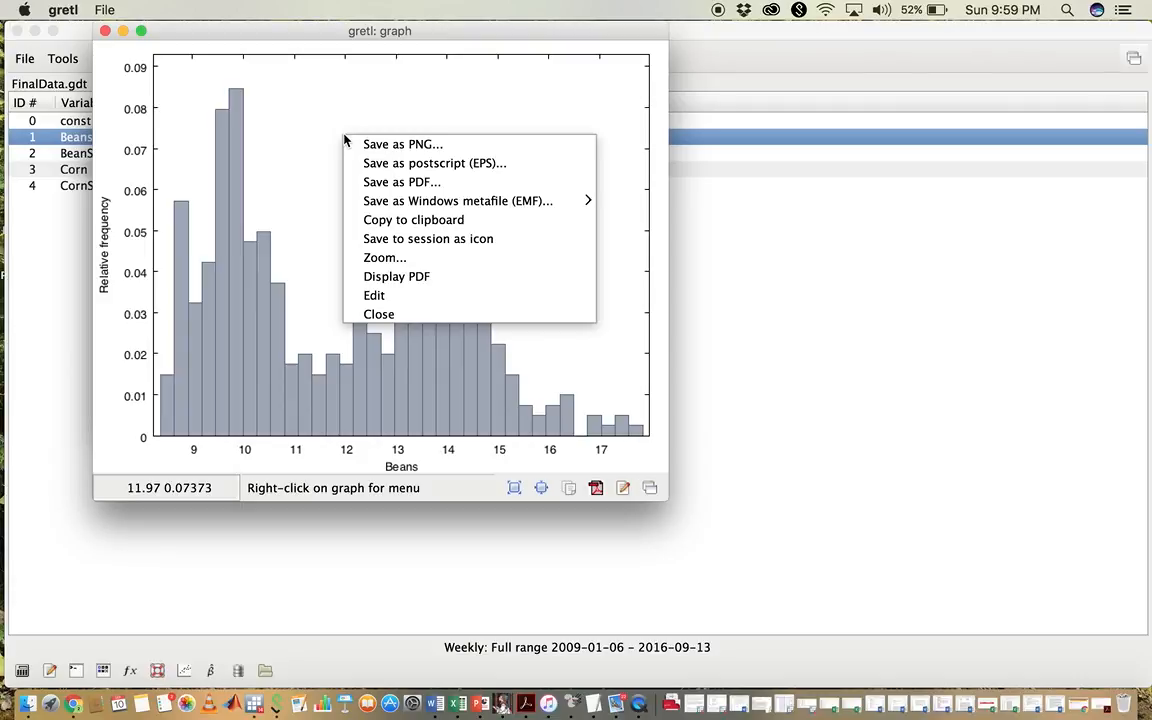
{"action": "mouse_move", "coordinate": [458, 201]}
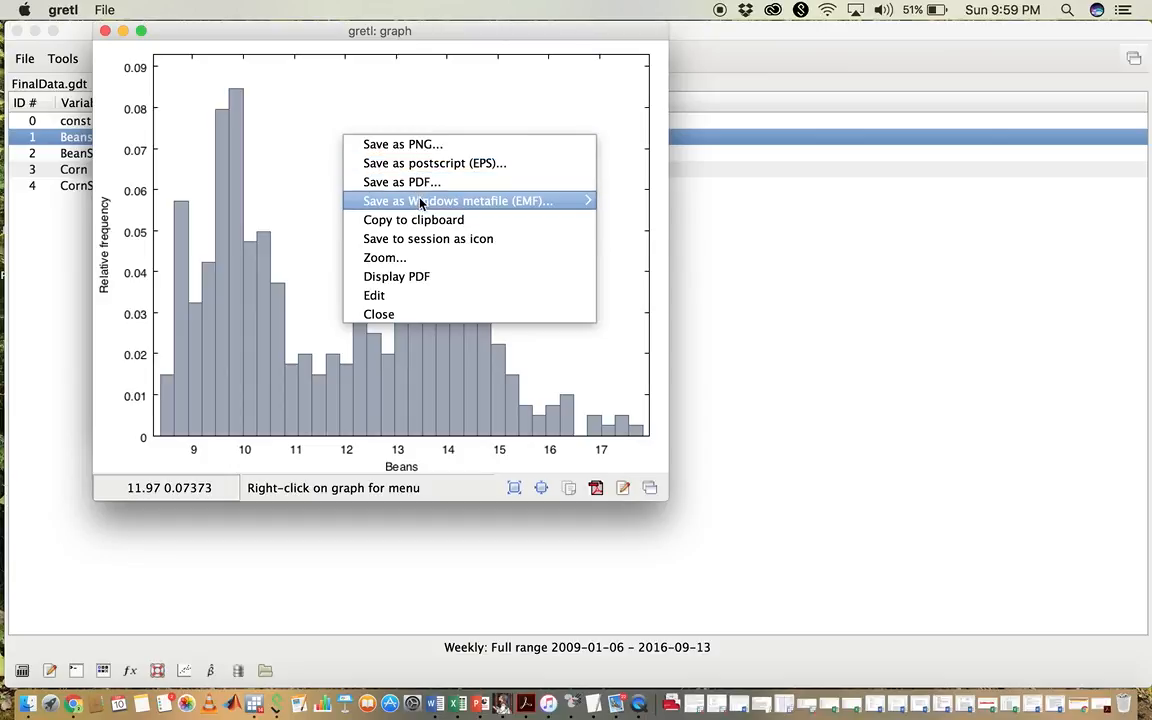
{"action": "mouse_move", "coordinate": [413, 219]}
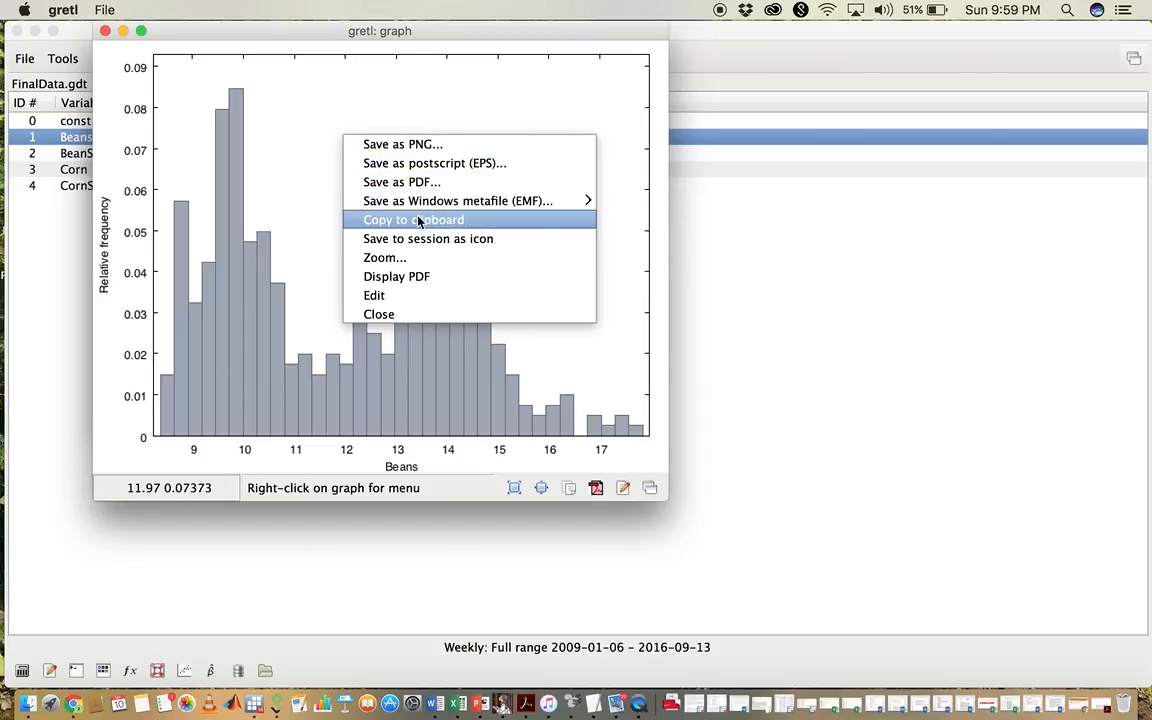
{"action": "mouse_move", "coordinate": [323, 221]}
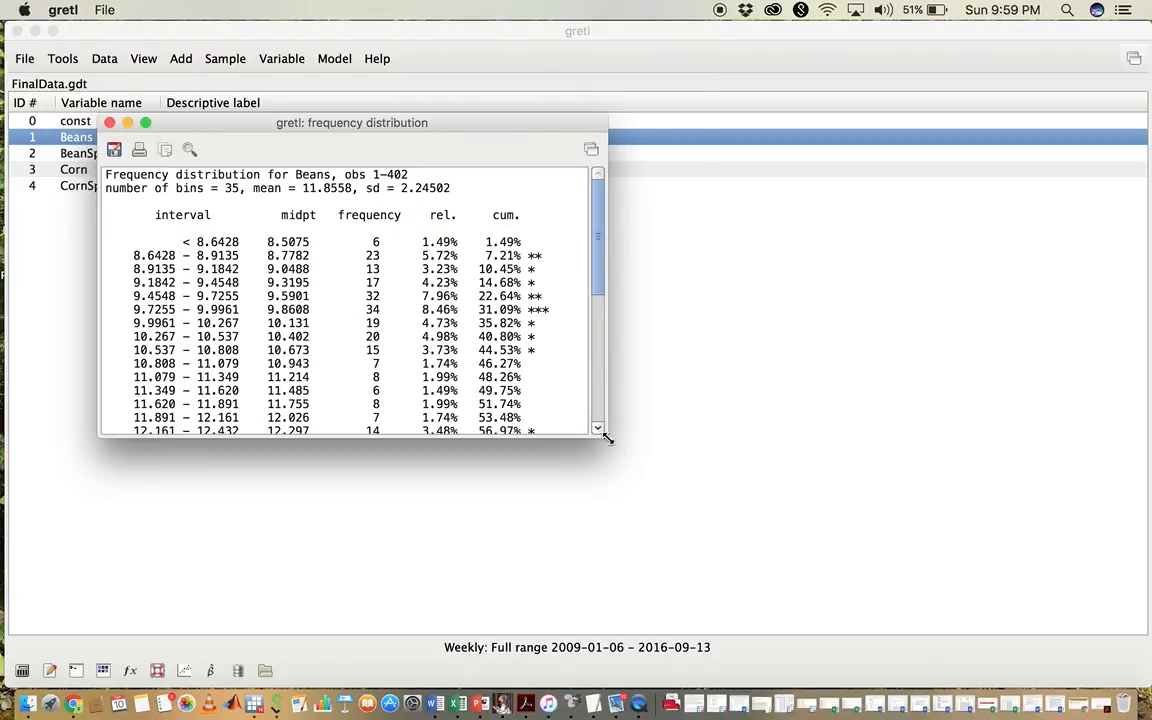
Step: Enlarge the Beans frequency table window to show intervals through about 17.0
{"action": "left_click_drag", "start_coordinate": [605, 437], "coordinate": [710, 583]}
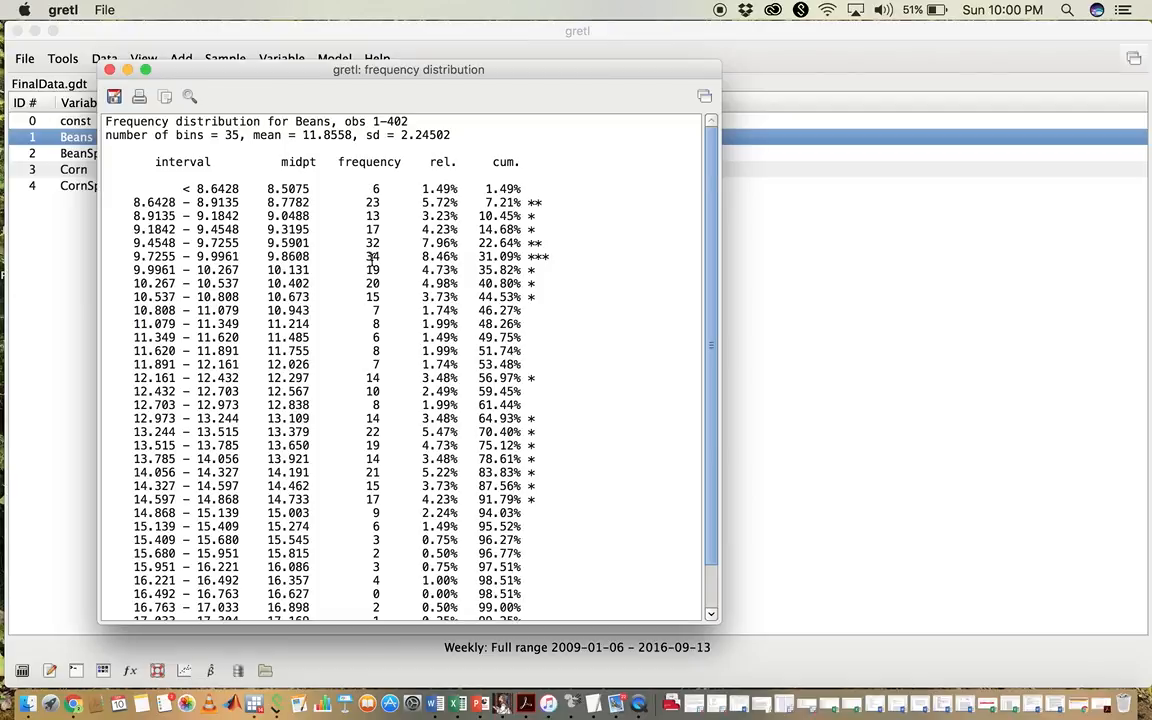
{"action": "mouse_move", "coordinate": [360, 277]}
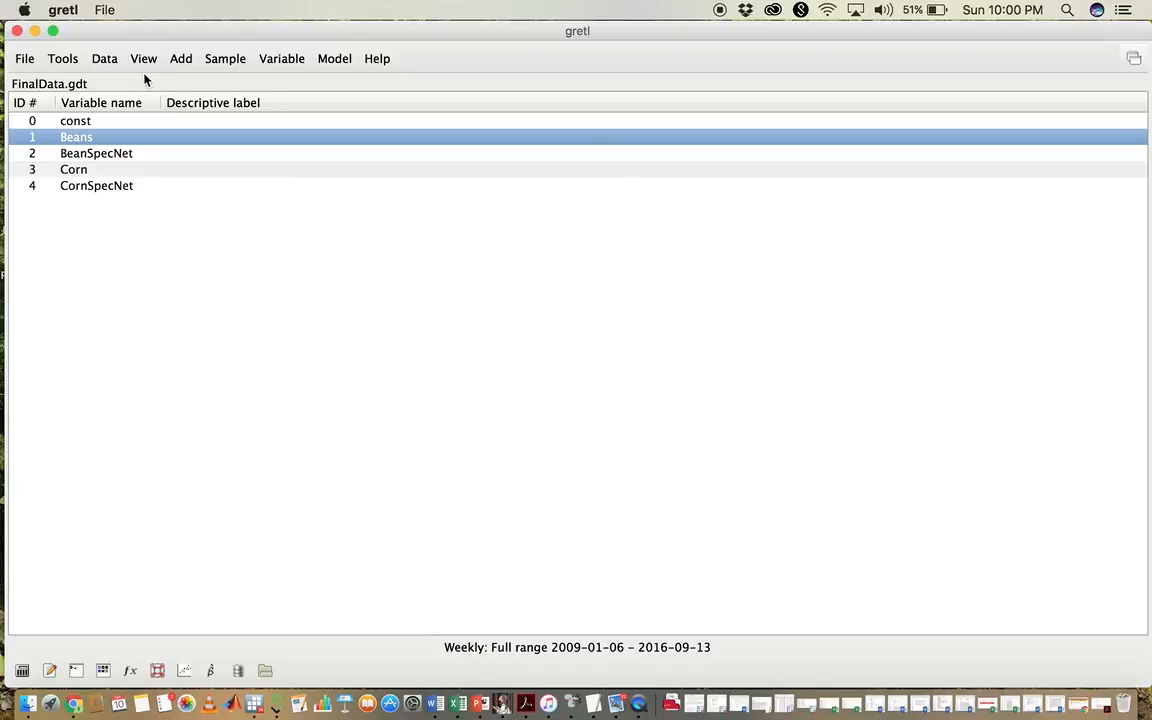
{"action": "mouse_move", "coordinate": [145, 65]}
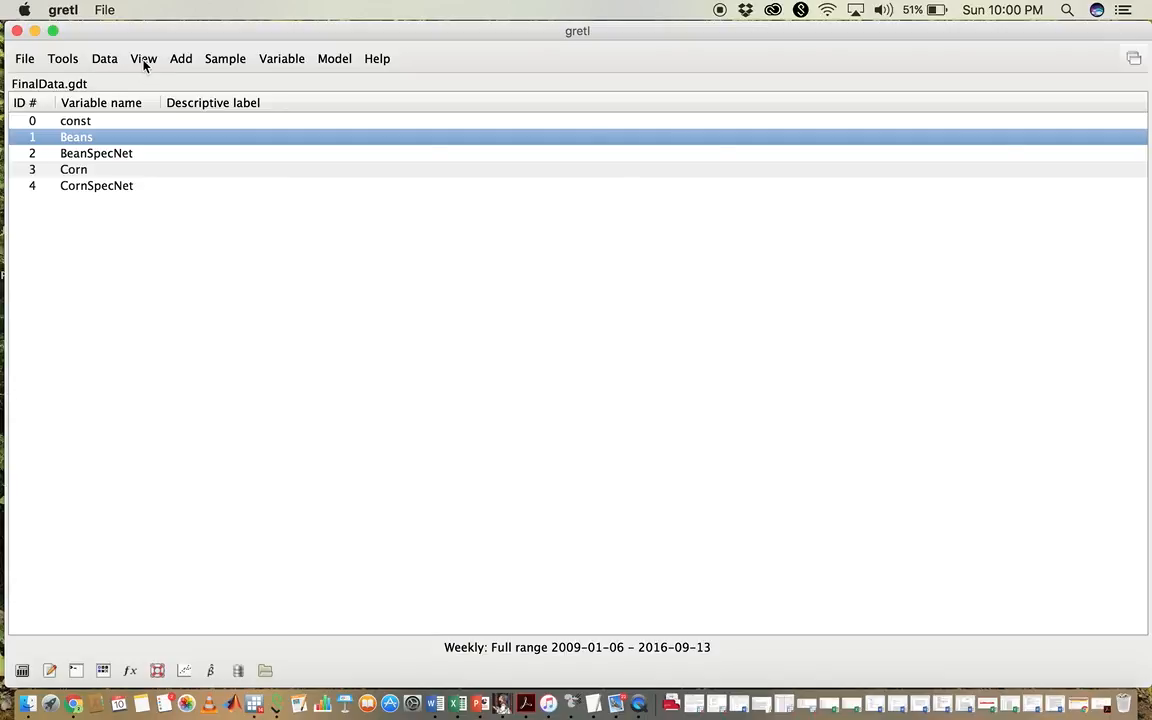
Step: Start defining an X-Y scatter plot from View > Graph specified vars
{"action": "left_click", "coordinate": [143, 58]}
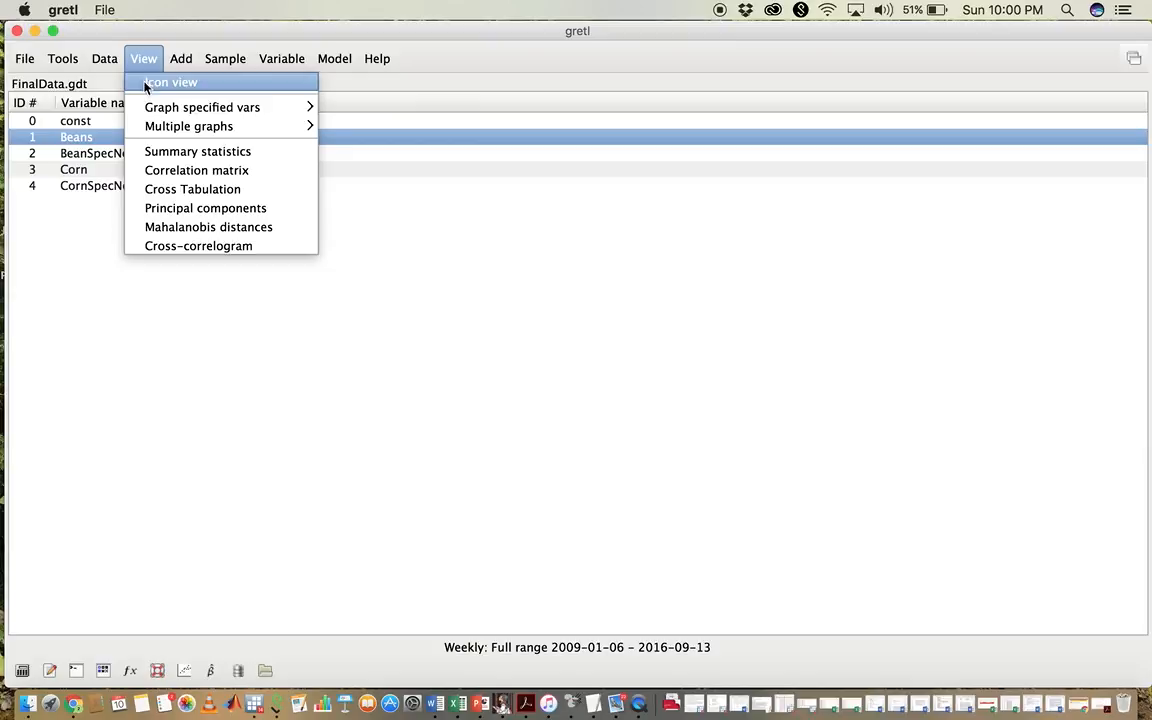
{"action": "mouse_move", "coordinate": [201, 107]}
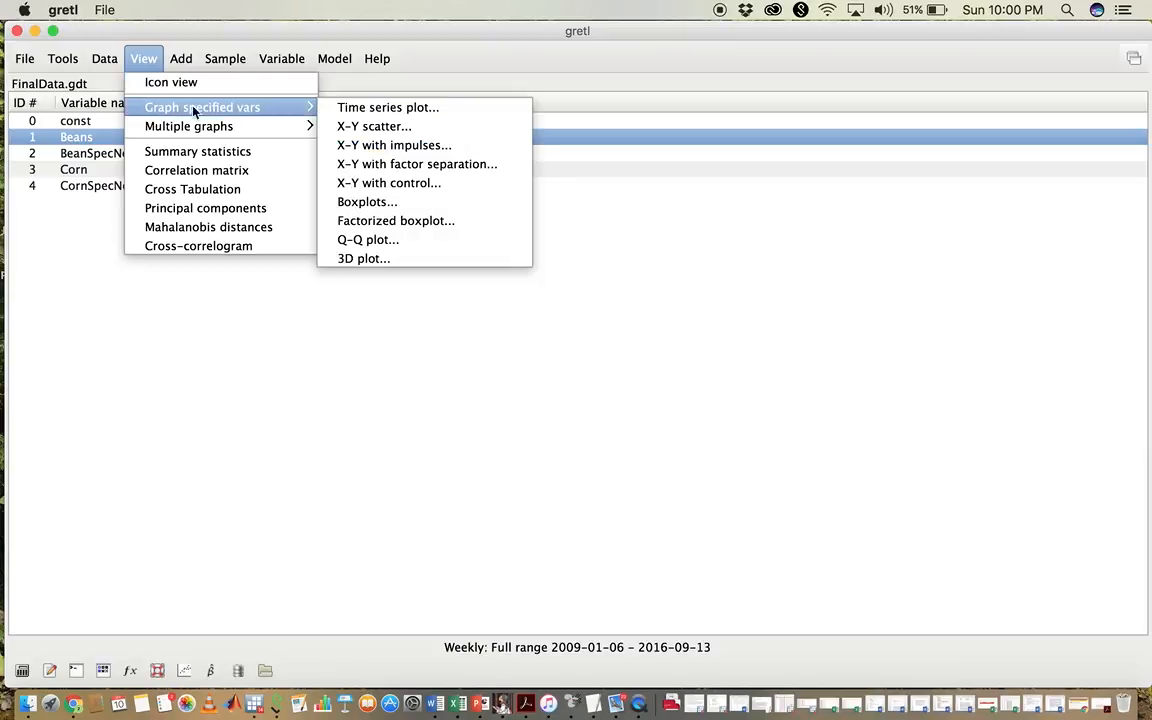
{"action": "mouse_move", "coordinate": [388, 107]}
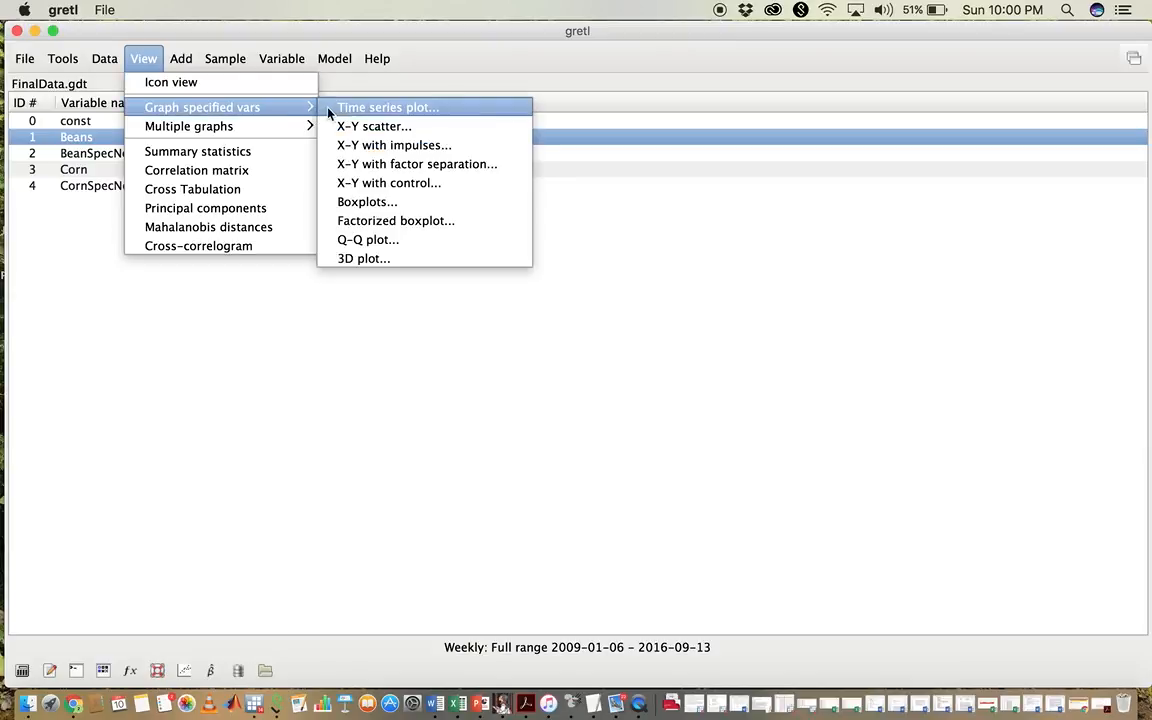
{"action": "mouse_move", "coordinate": [373, 126]}
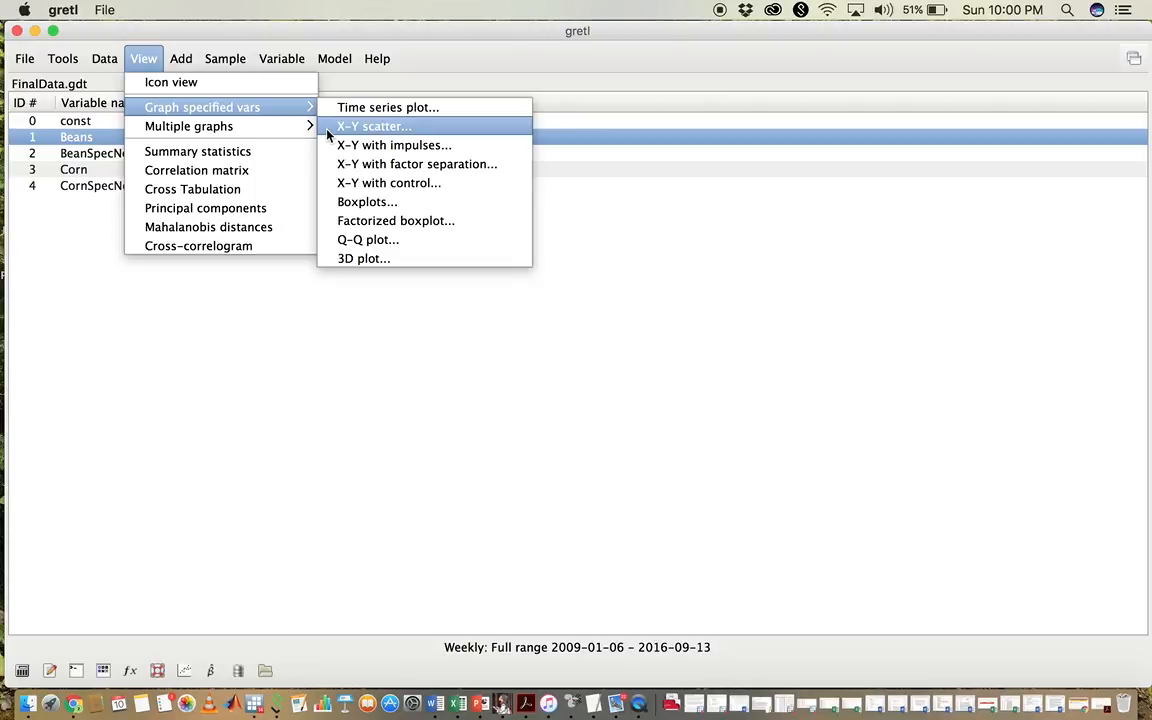
{"action": "left_click", "coordinate": [373, 126]}
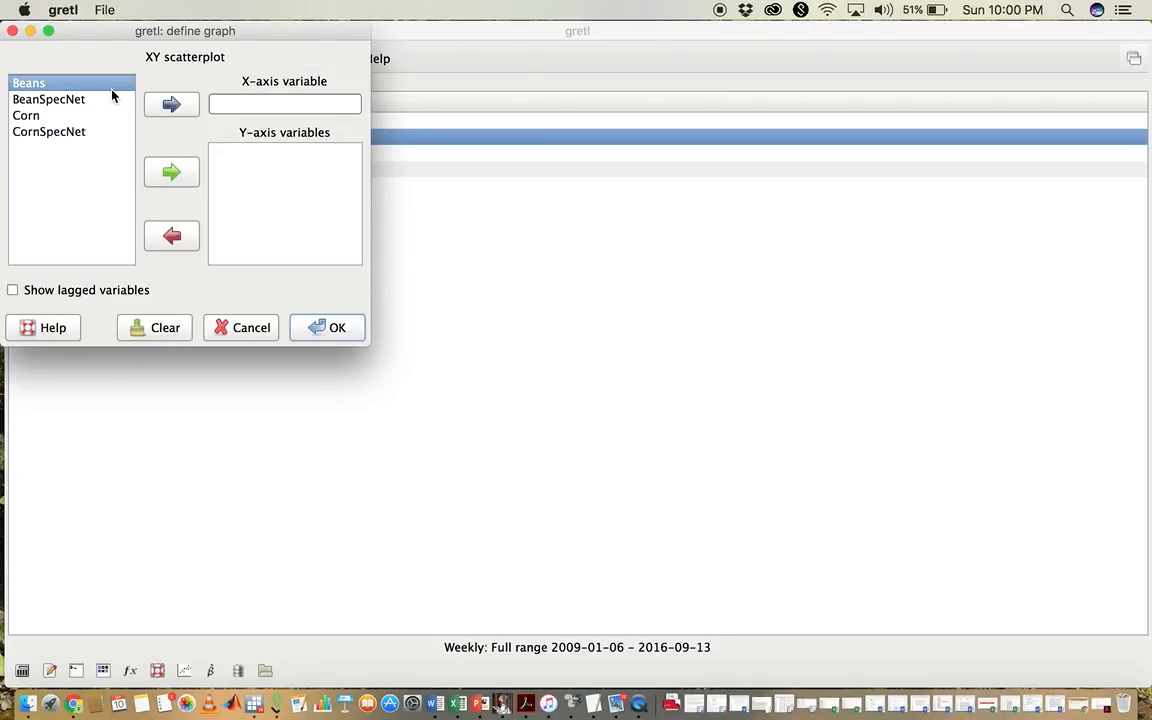
Step: Draw a scatter plot with Beans on the X-axis and BeanSpecNet on the Y-axis
{"action": "left_click", "coordinate": [171, 104]}
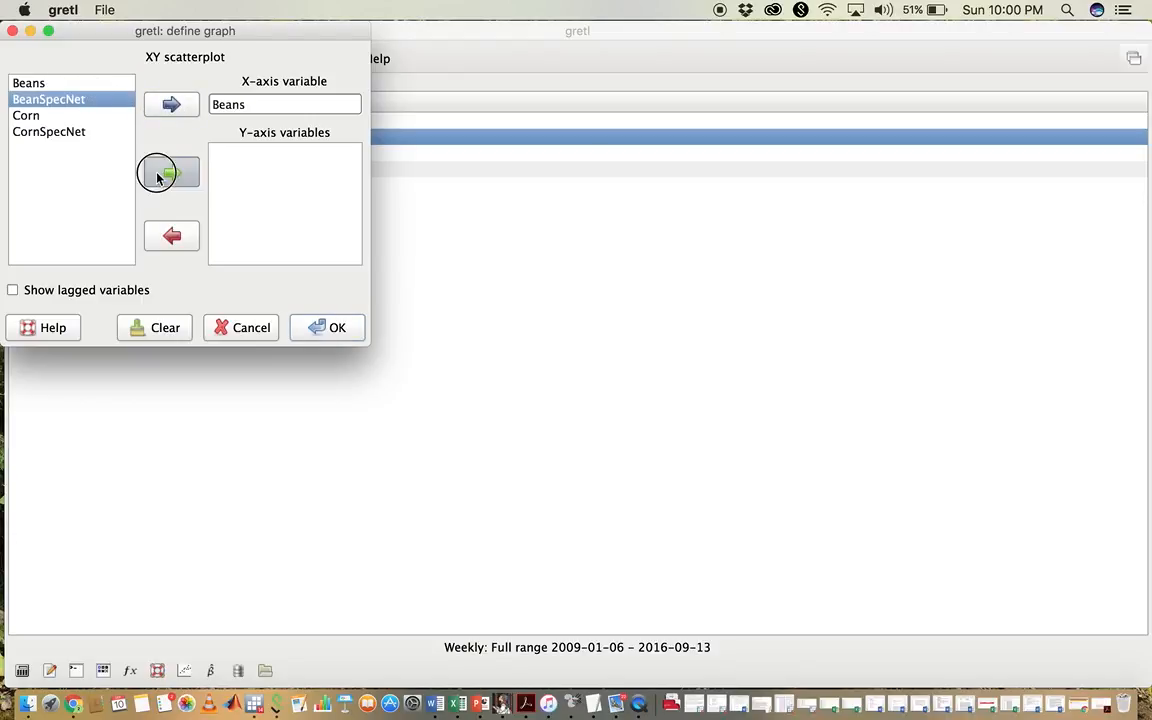
{"action": "left_click", "coordinate": [171, 172]}
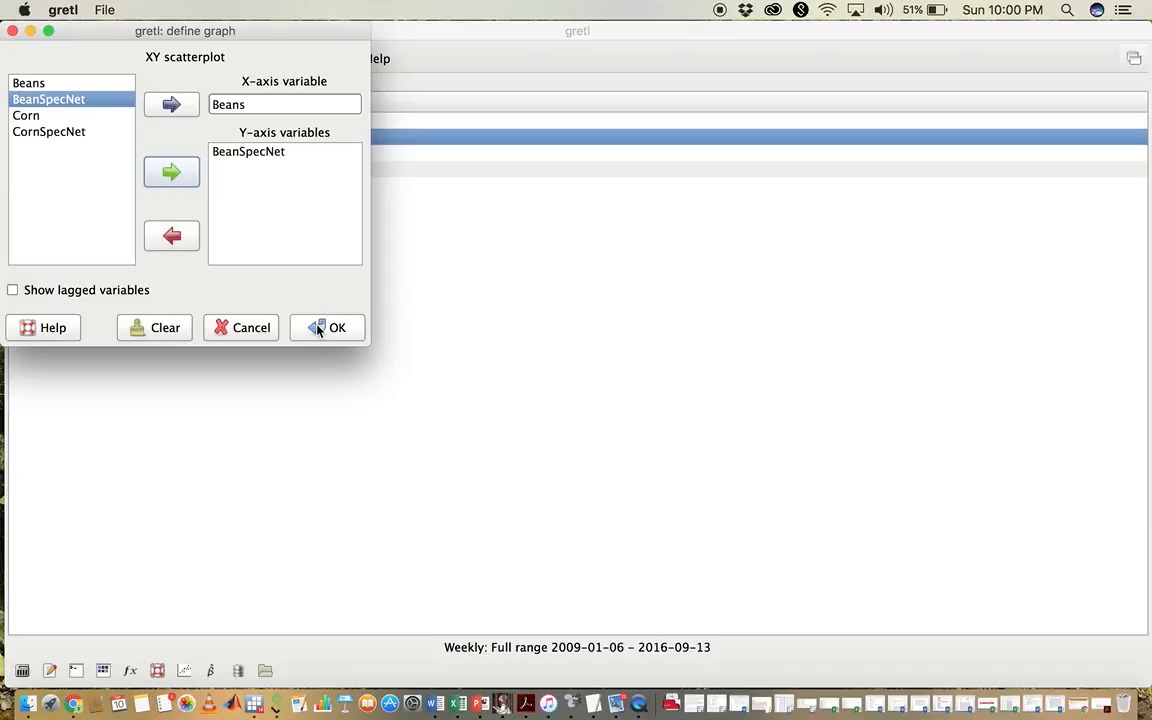
{"action": "left_click", "coordinate": [337, 327]}
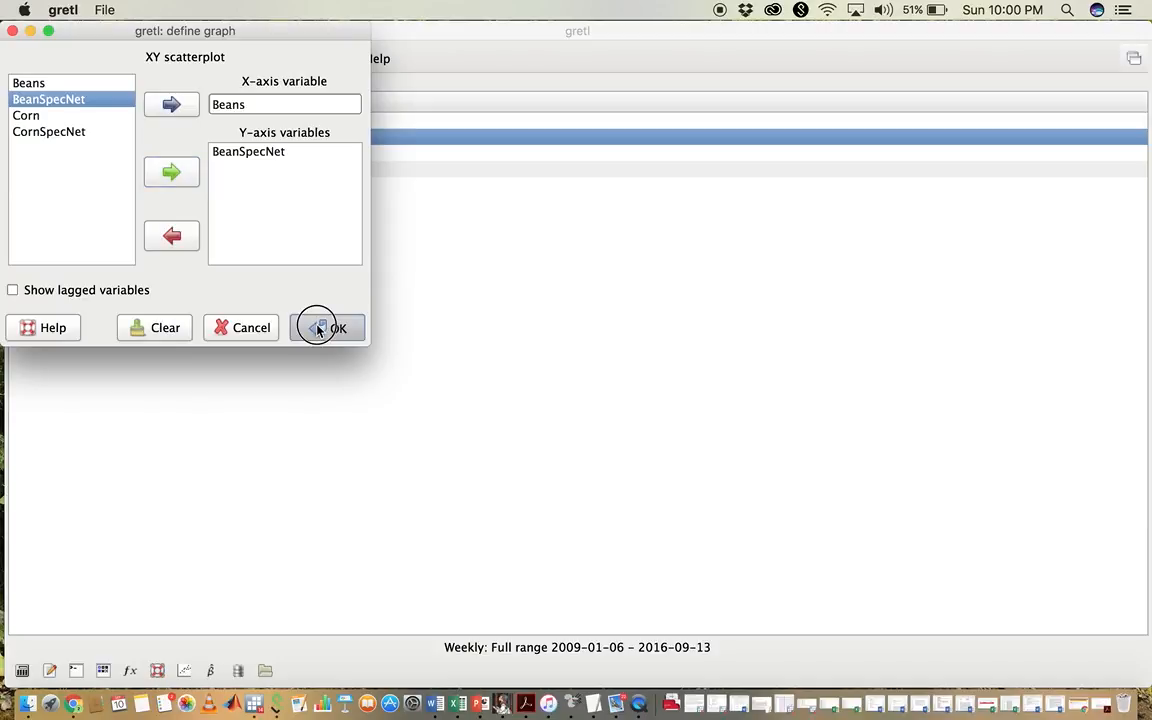
{"action": "left_click", "coordinate": [338, 327]}
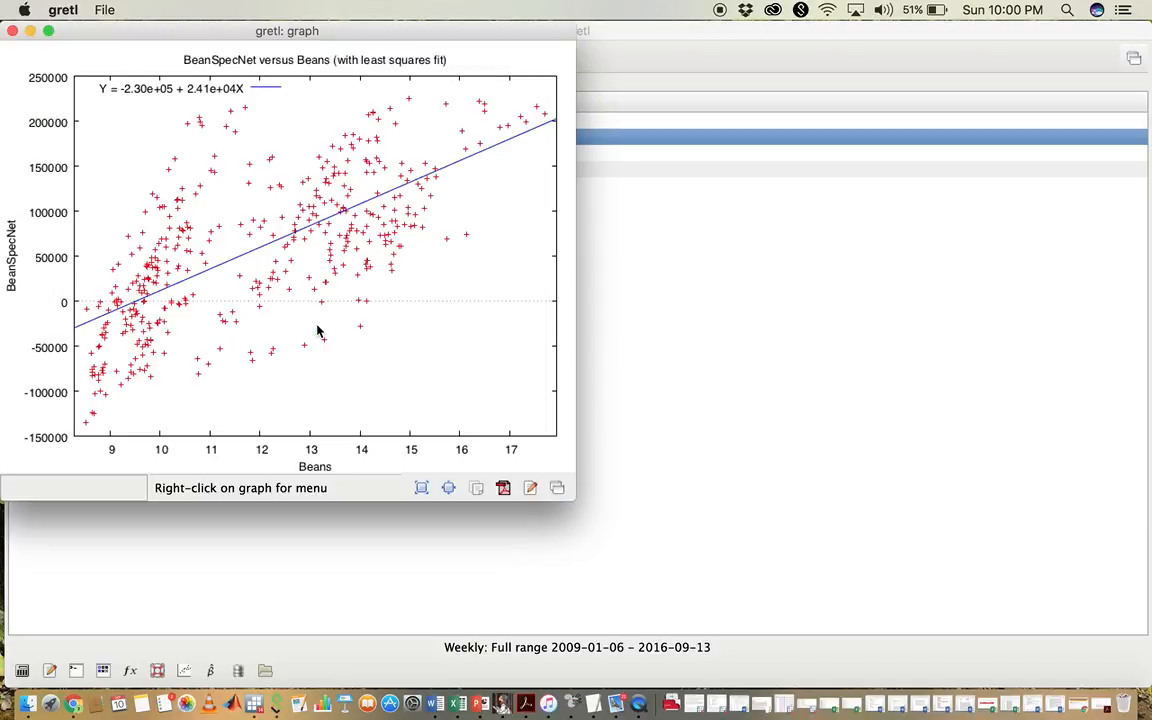
{"action": "mouse_move", "coordinate": [201, 333]}
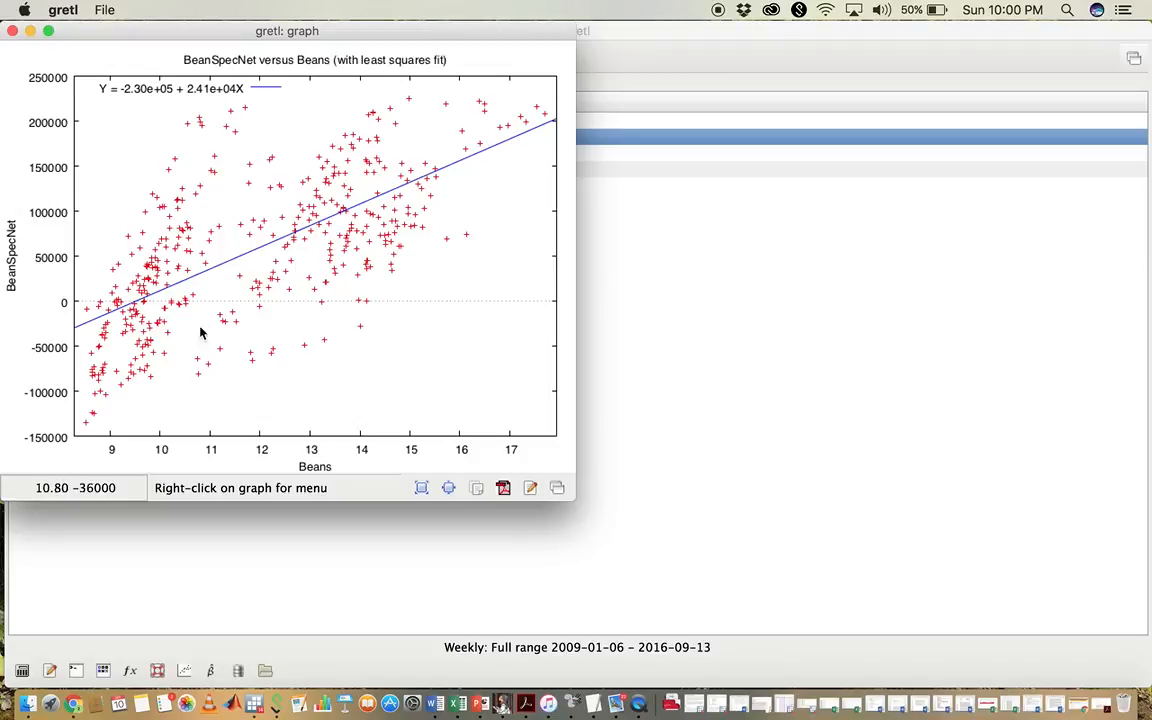
{"action": "mouse_move", "coordinate": [314, 293]}
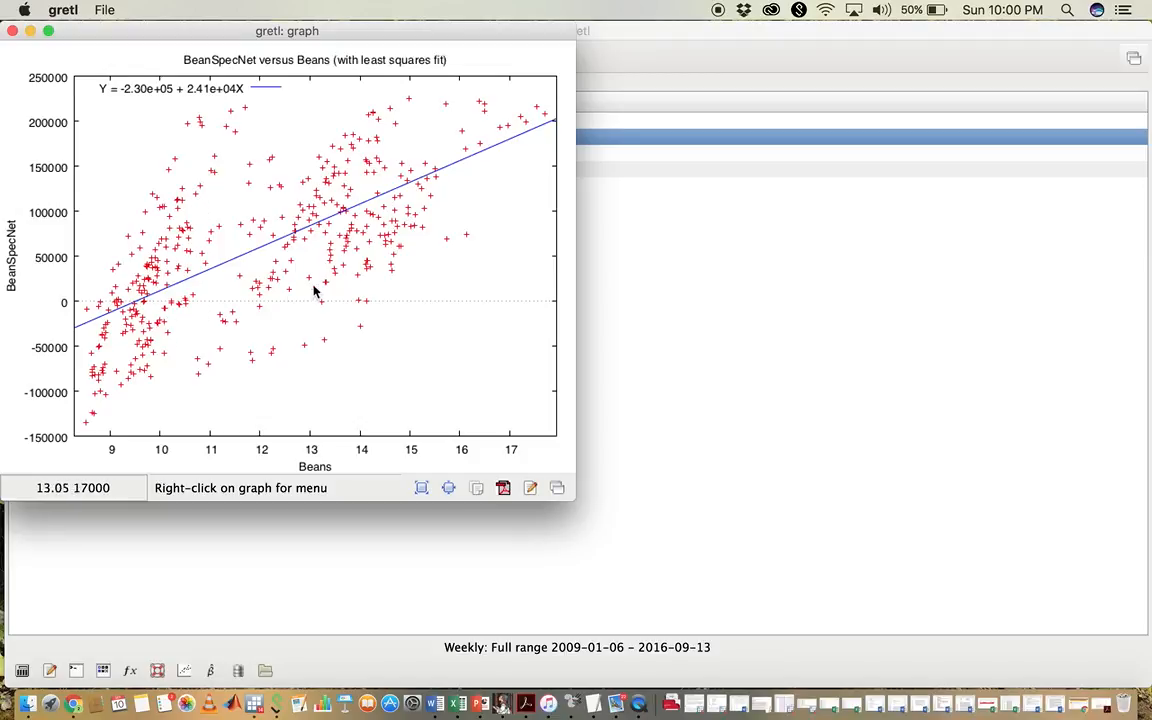
{"action": "mouse_move", "coordinate": [195, 415]}
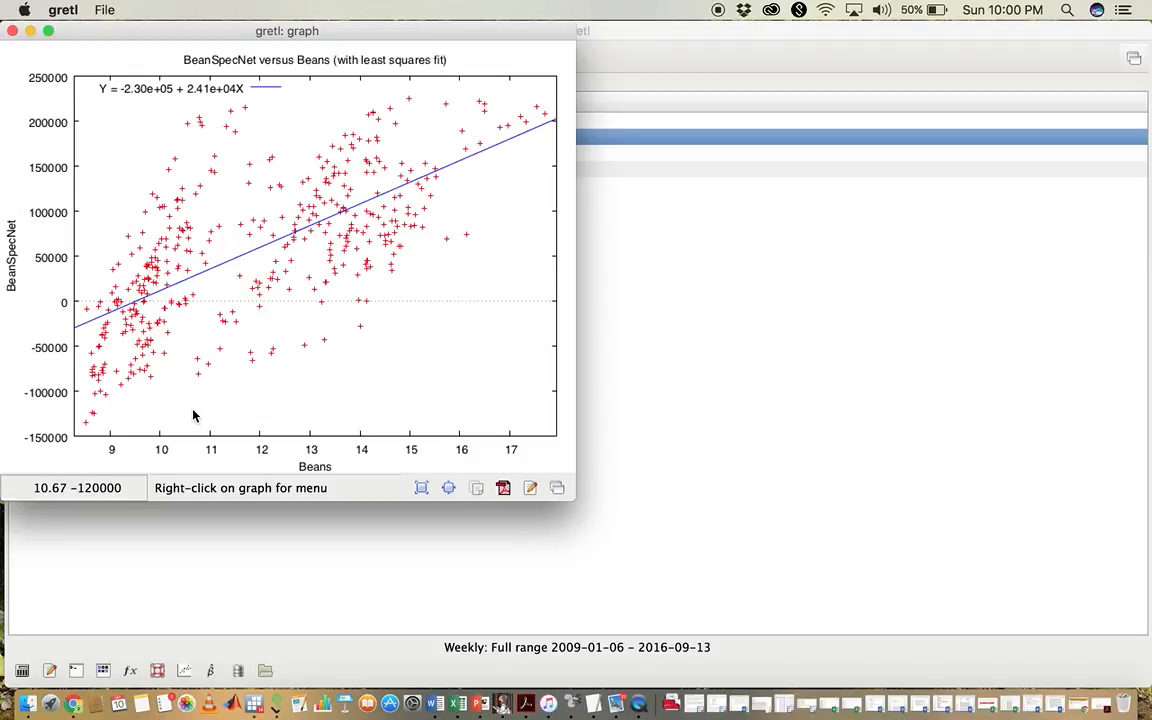
{"action": "mouse_move", "coordinate": [86, 326]}
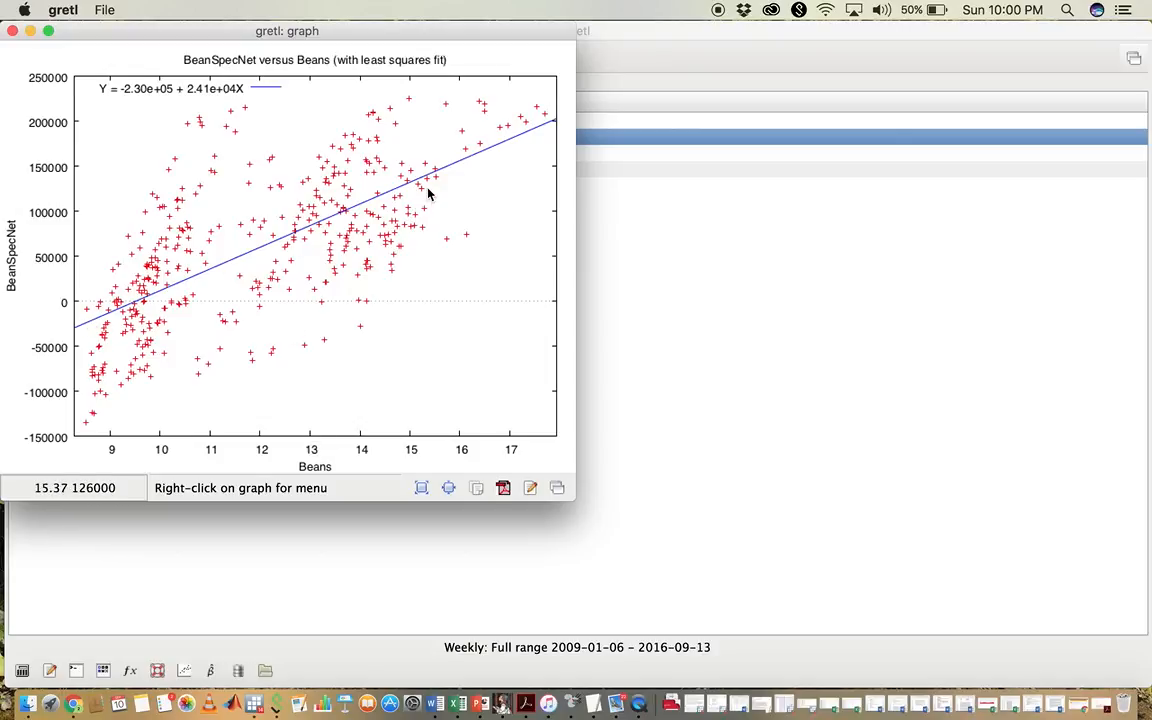
{"action": "mouse_move", "coordinate": [142, 203]}
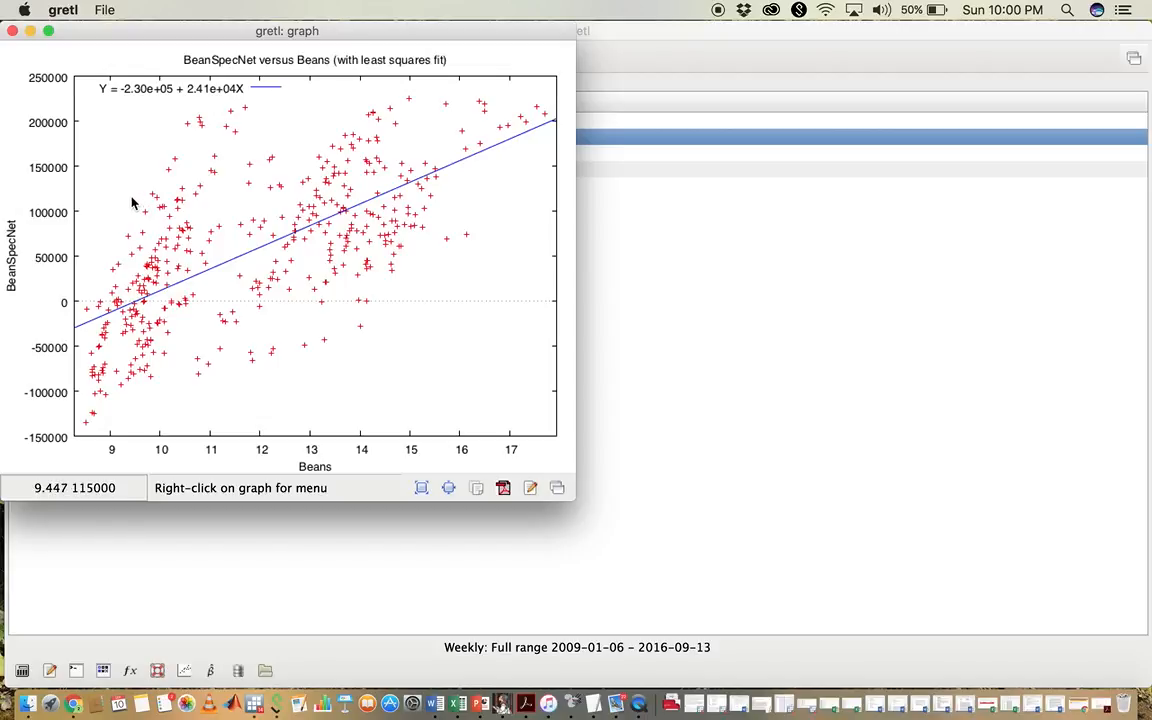
{"action": "mouse_move", "coordinate": [119, 160]}
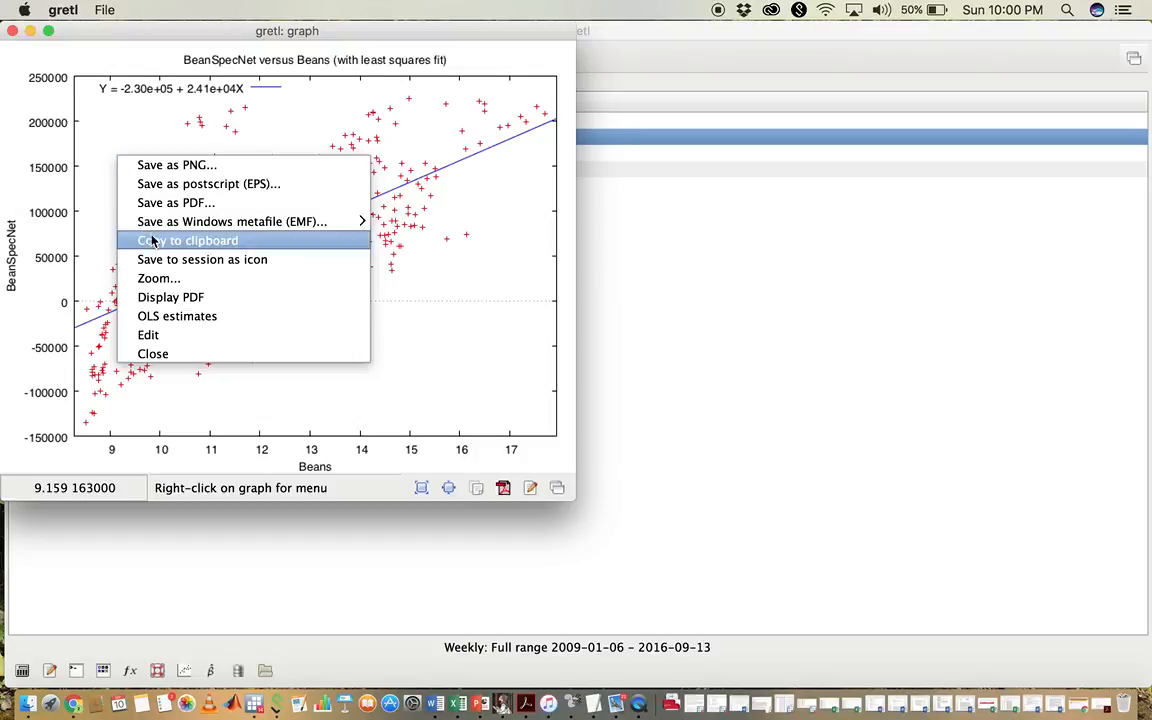
{"action": "mouse_move", "coordinate": [152, 335]}
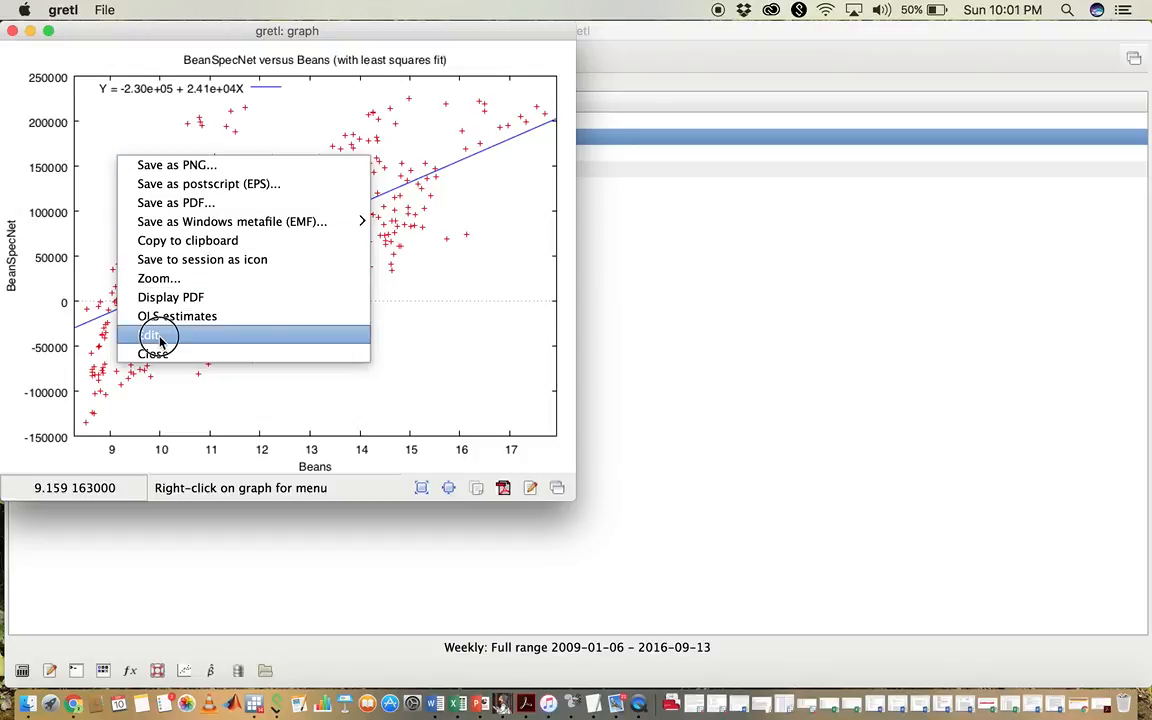
Step: Bring up the plot controls for the BeanSpecNet–Beans scatter plot
{"action": "left_click", "coordinate": [150, 335]}
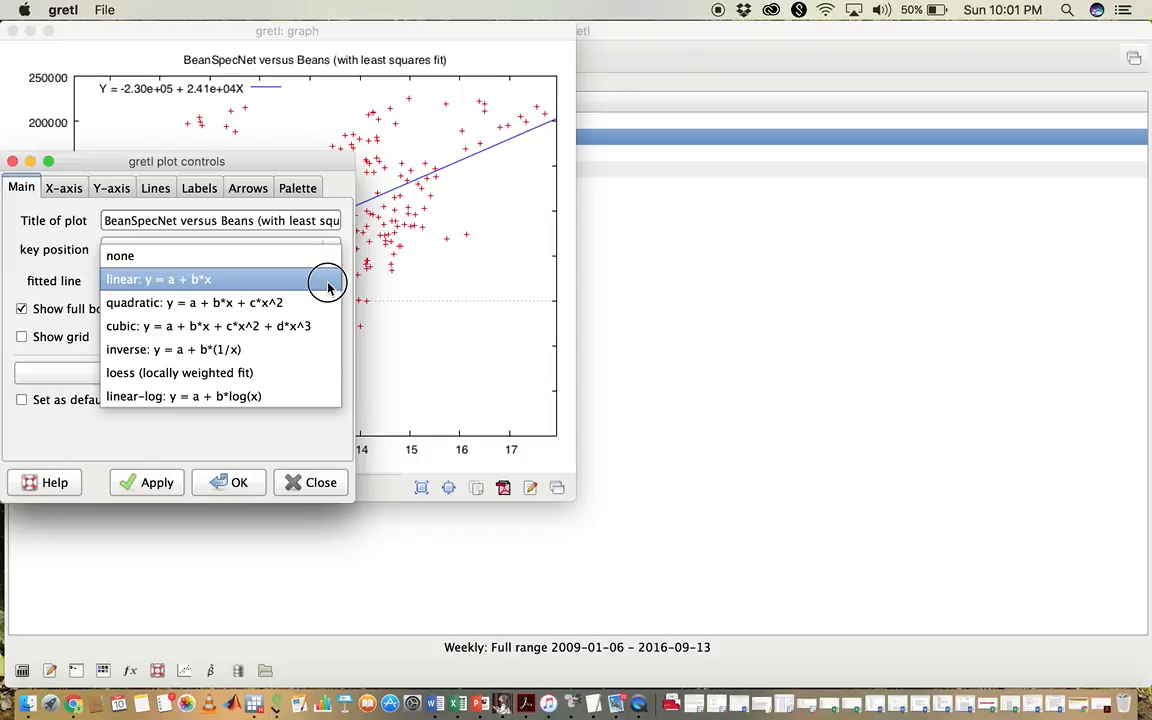
Step: Set the fitted line to none and apply, leaving only the data points
{"action": "left_click", "coordinate": [119, 255]}
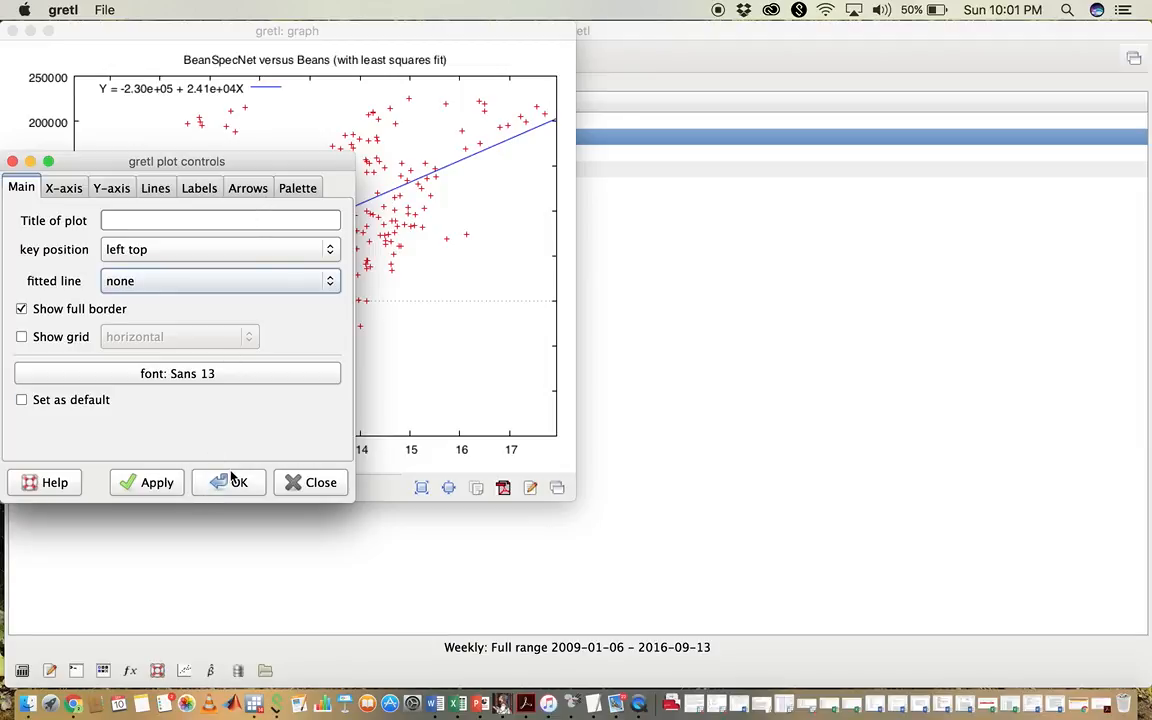
{"action": "left_click", "coordinate": [320, 482]}
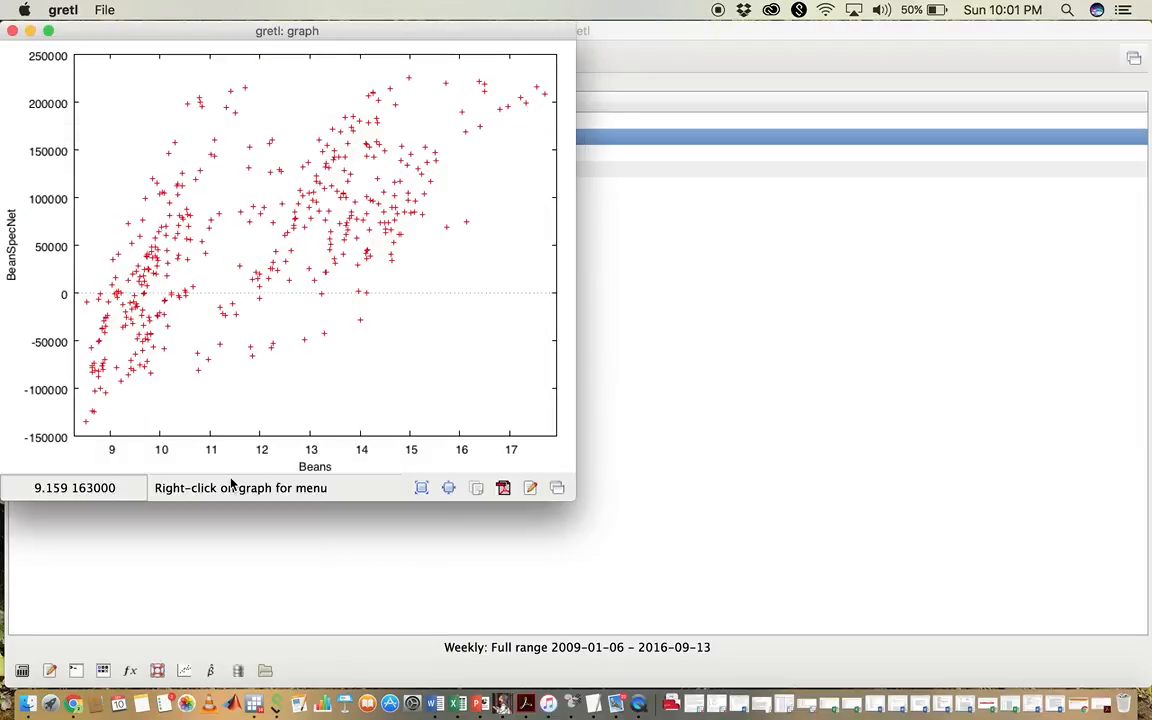
{"action": "mouse_move", "coordinate": [383, 462]}
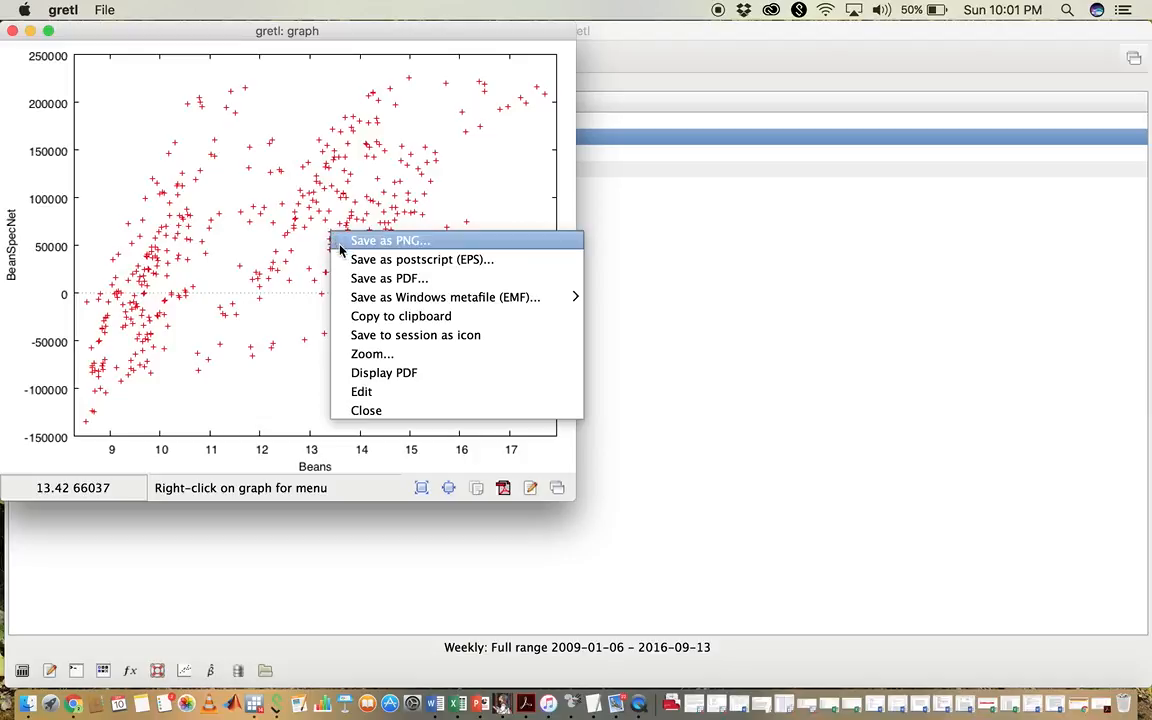
{"action": "mouse_move", "coordinate": [400, 316]}
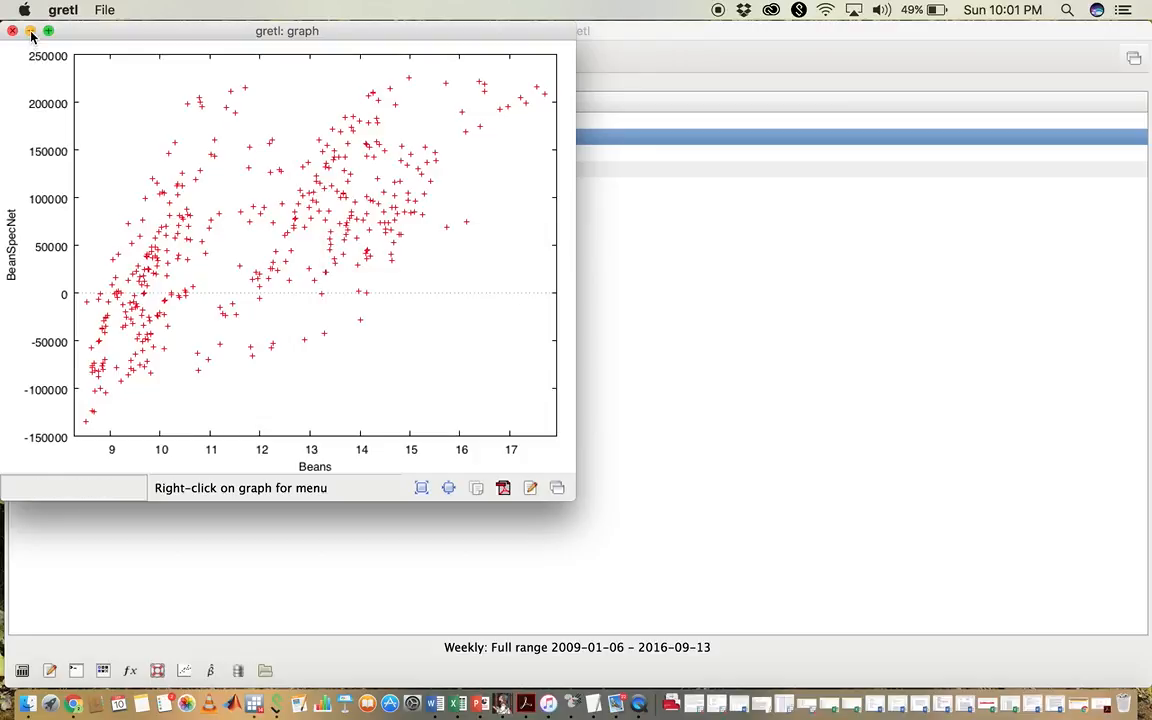
Step: Put away the scatter plot window to return to the FinalData.gdt variable list
{"action": "left_click", "coordinate": [16, 31]}
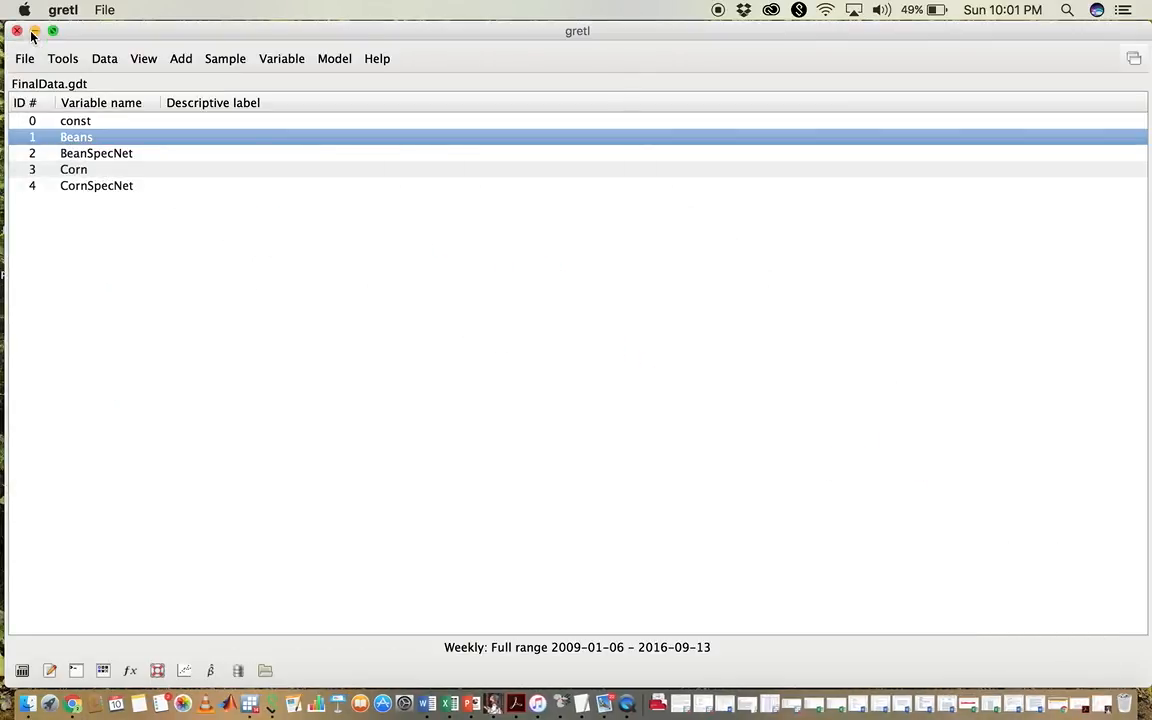